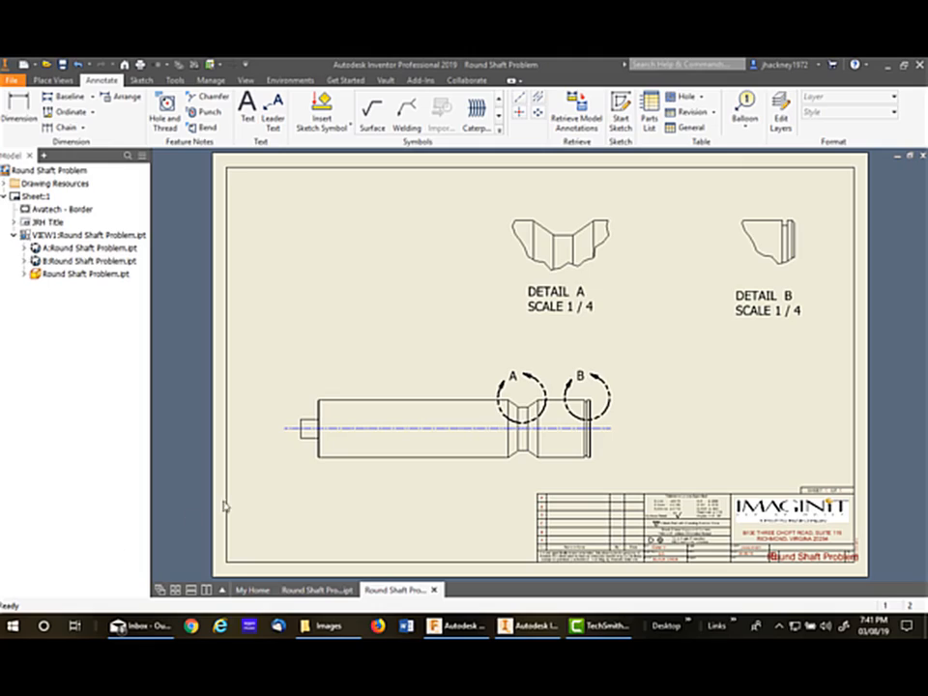
mouse_move(433, 302)
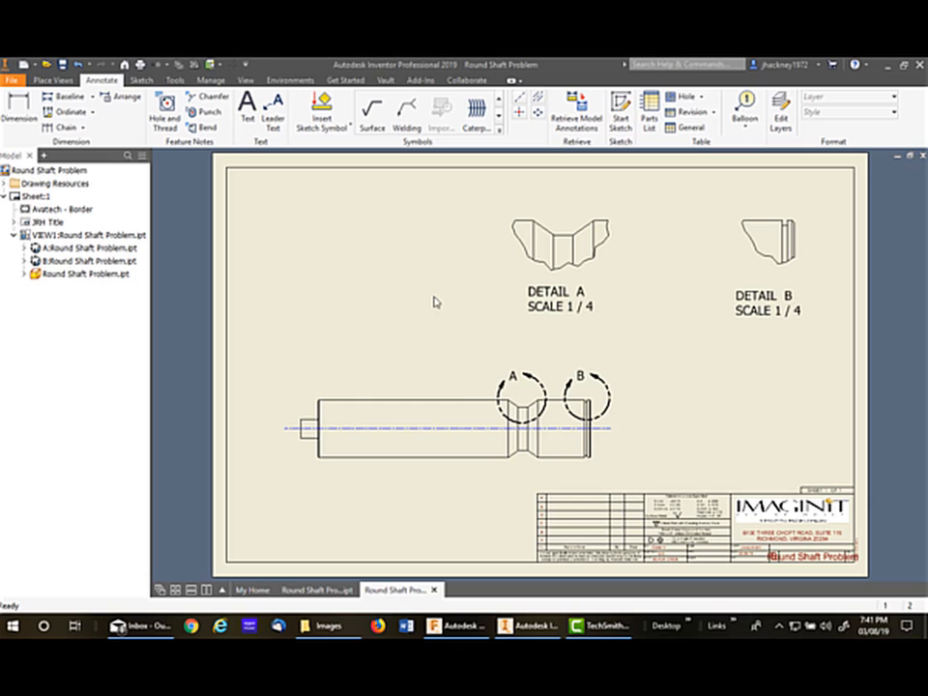
mouse_move(707, 209)
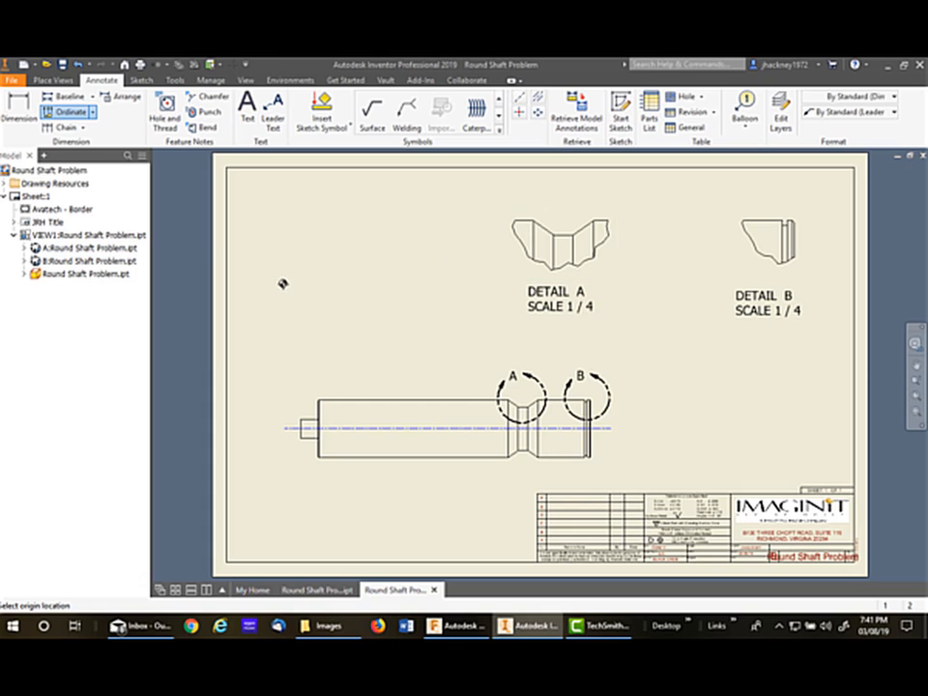
mouse_move(313, 263)
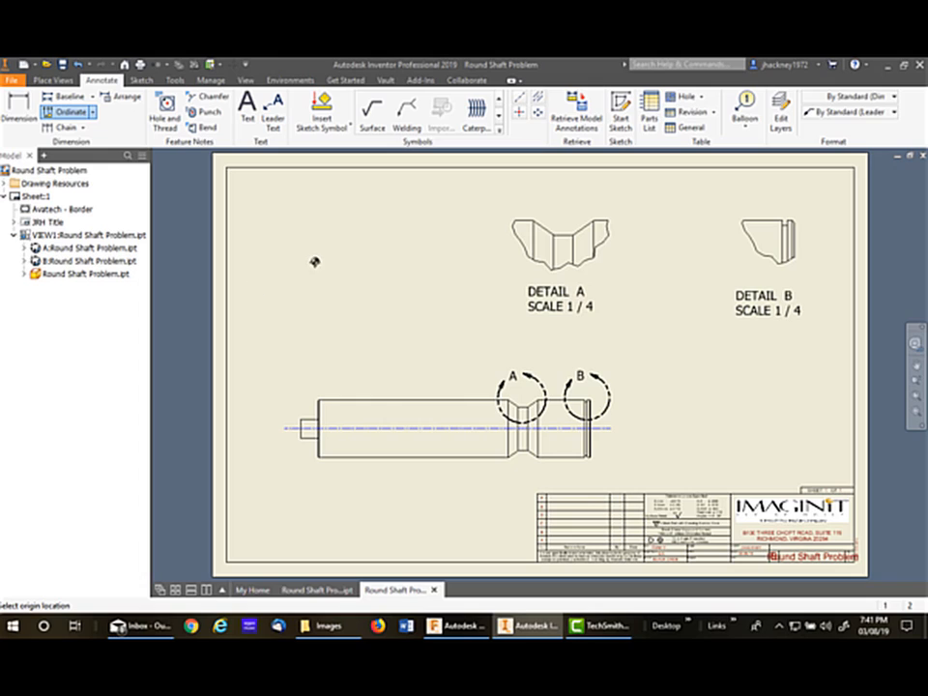
mouse_move(356, 278)
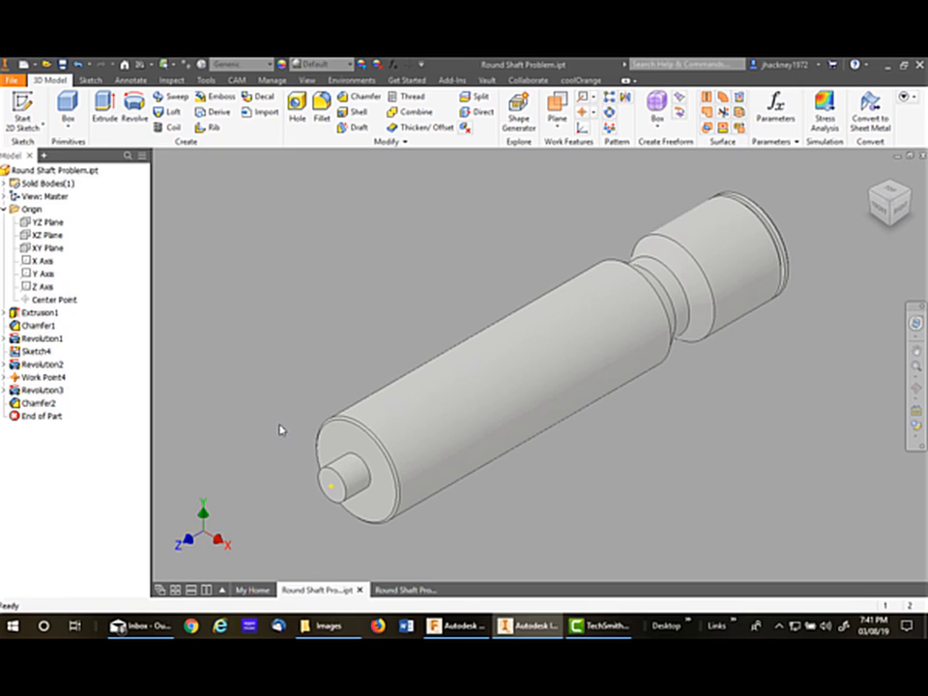
left_click(54, 298)
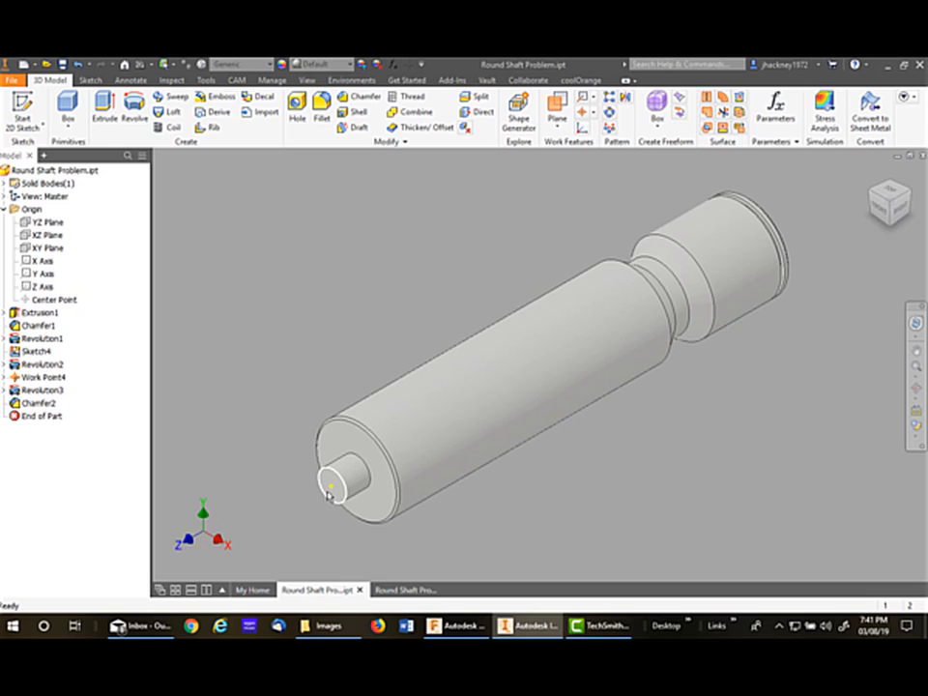
left_click(54, 297)
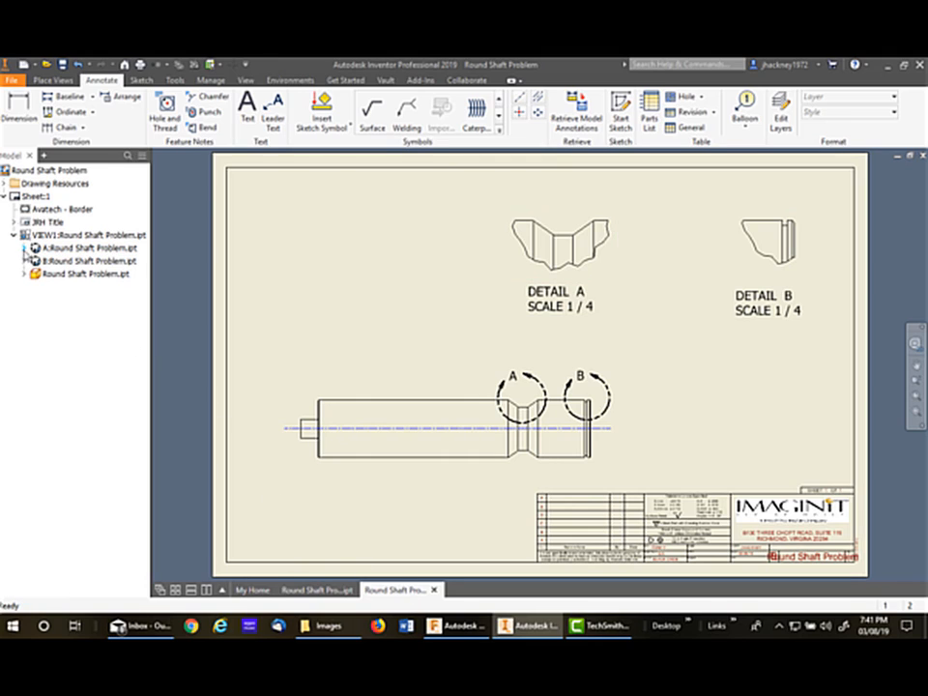
Include the shaft part's user work features in detail A via the browser
left_click(87, 247)
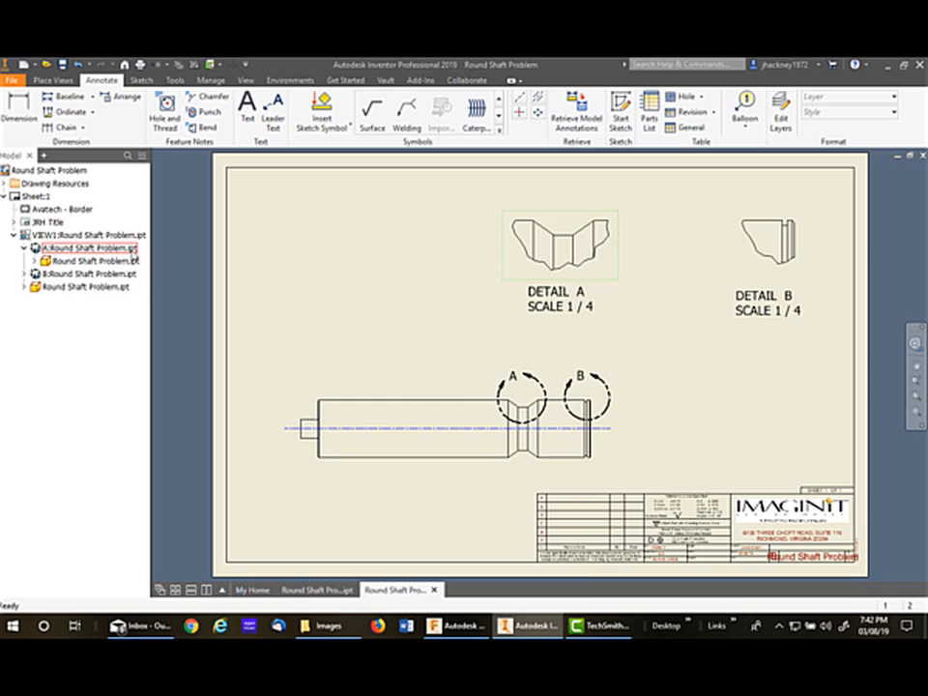
left_click(93, 261)
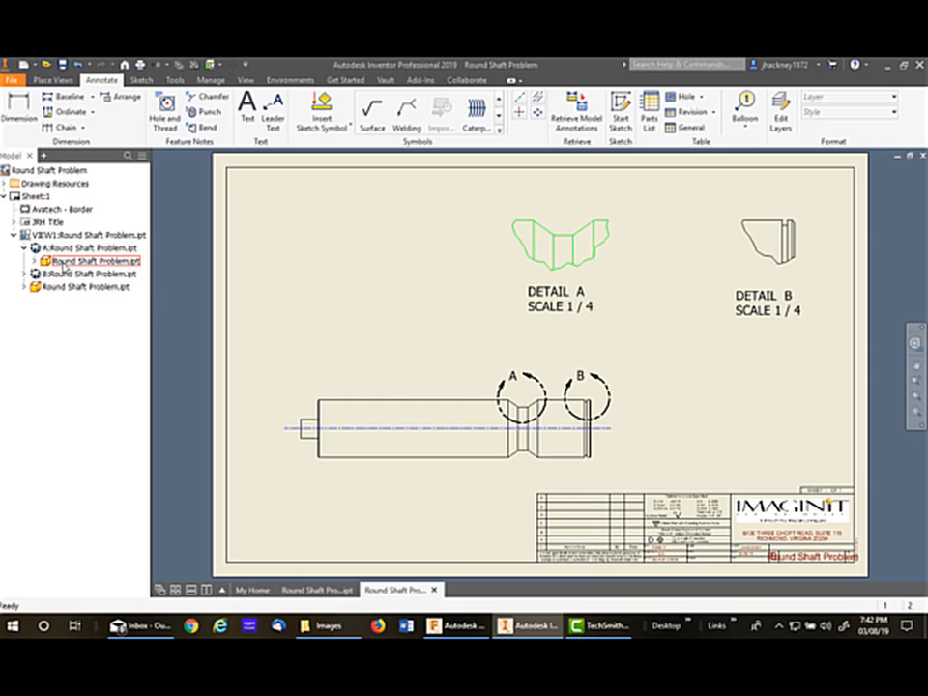
right_click(93, 261)
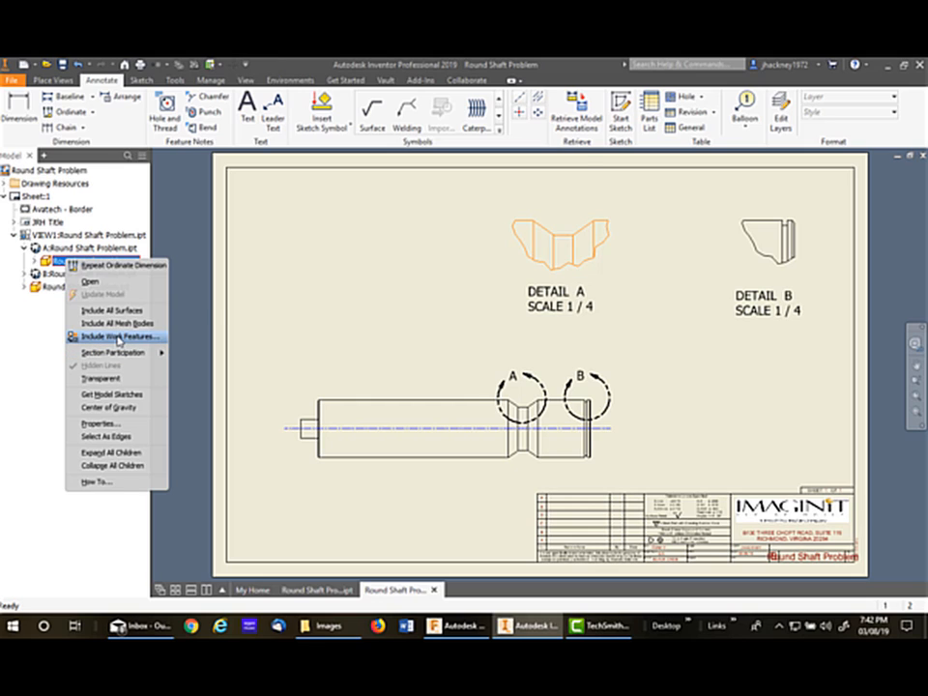
left_click(112, 336)
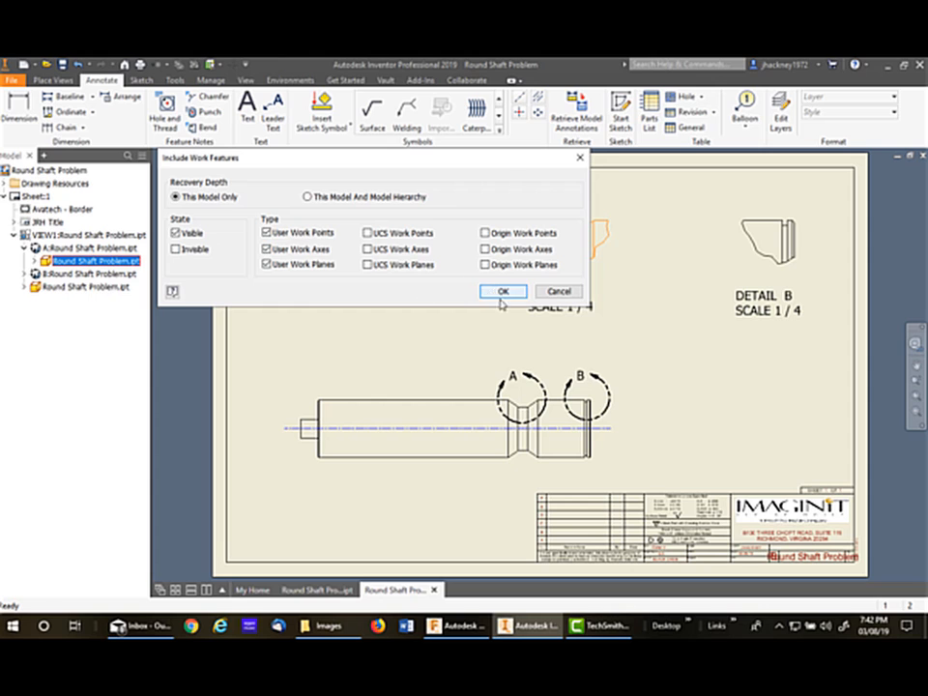
left_click(502, 290)
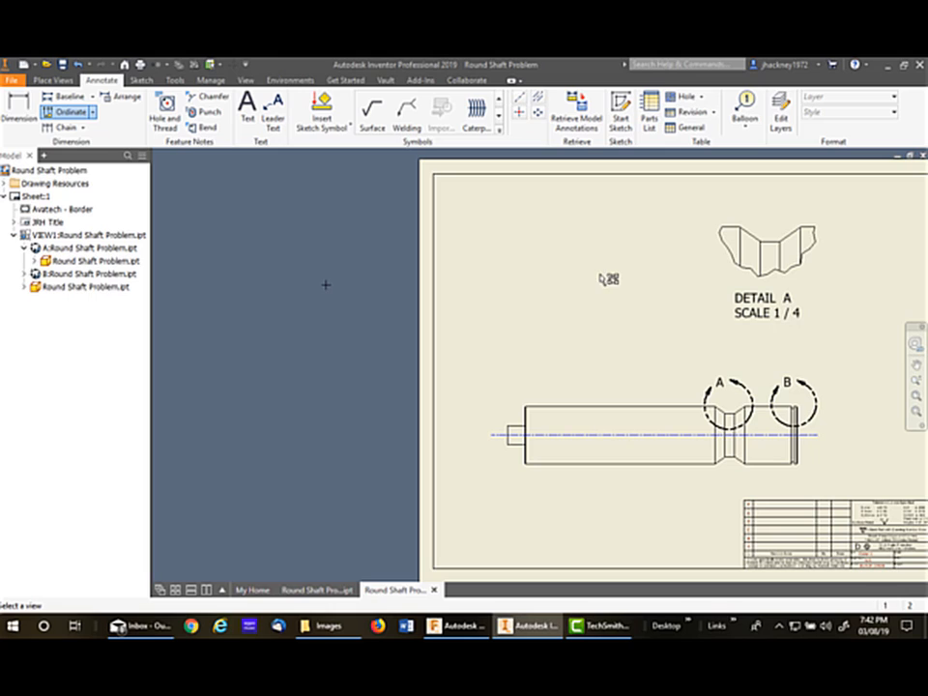
Place ordinate dimensions 42.9, 45.0, 47.0, 49.1 on detail A in X.X-IA-ANSI_INLINE style
left_click(87, 247)
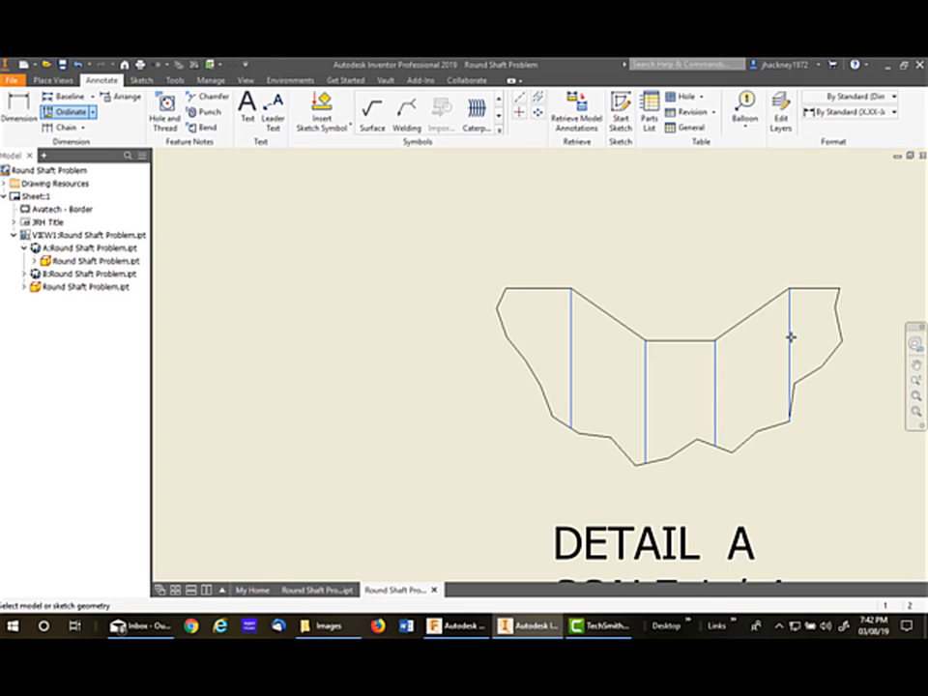
right_click(791, 337)
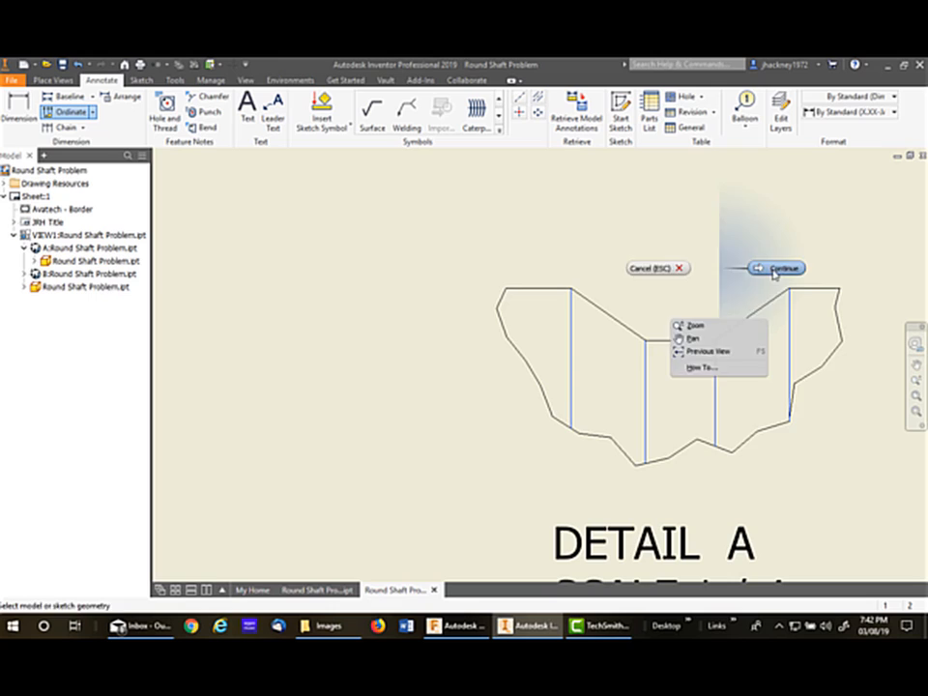
left_click(777, 267)
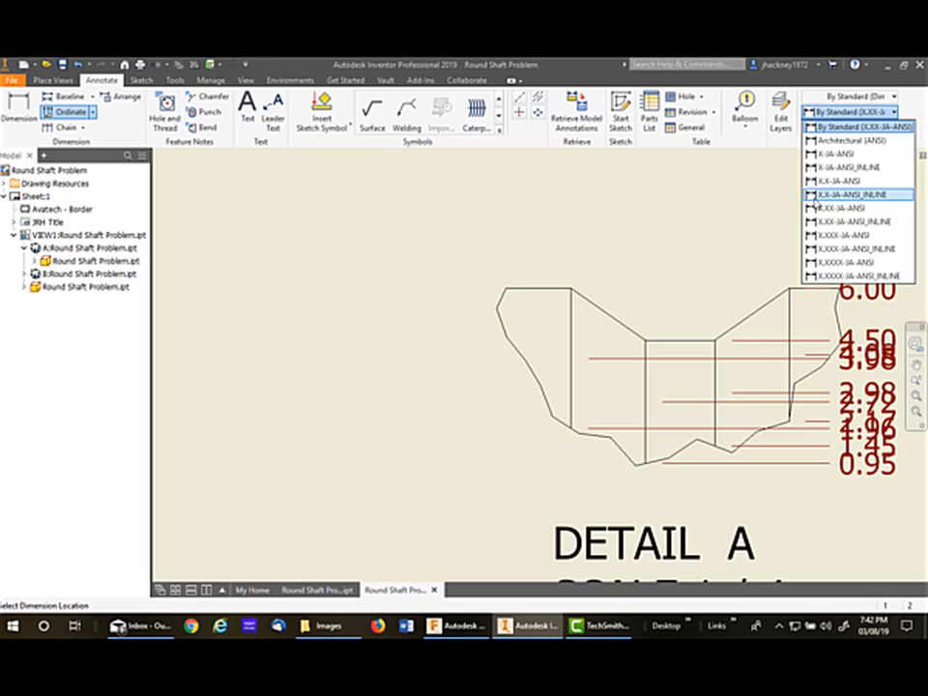
left_click(851, 195)
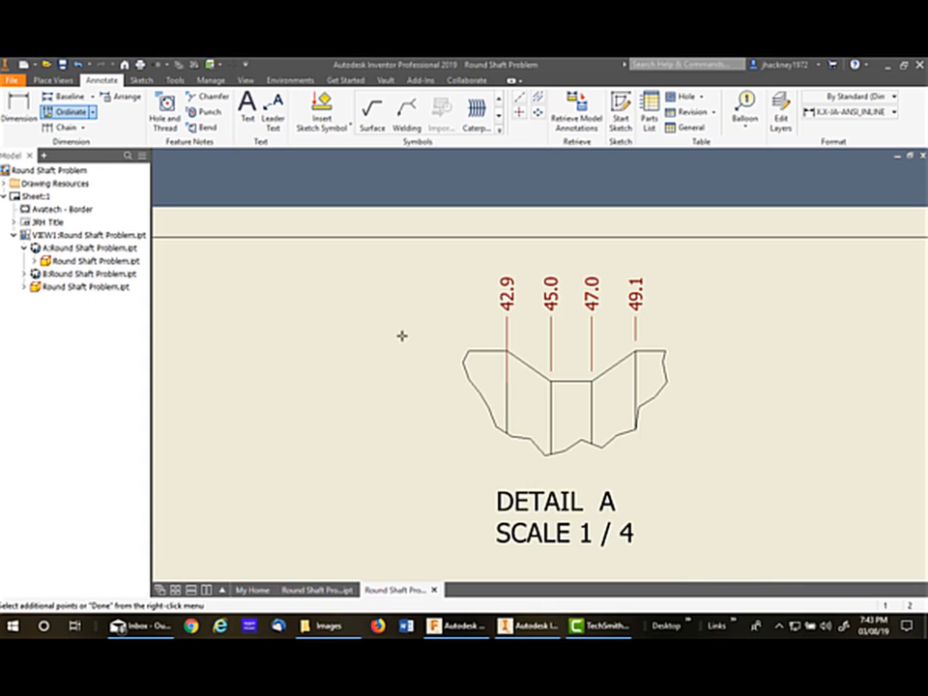
mouse_move(474, 299)
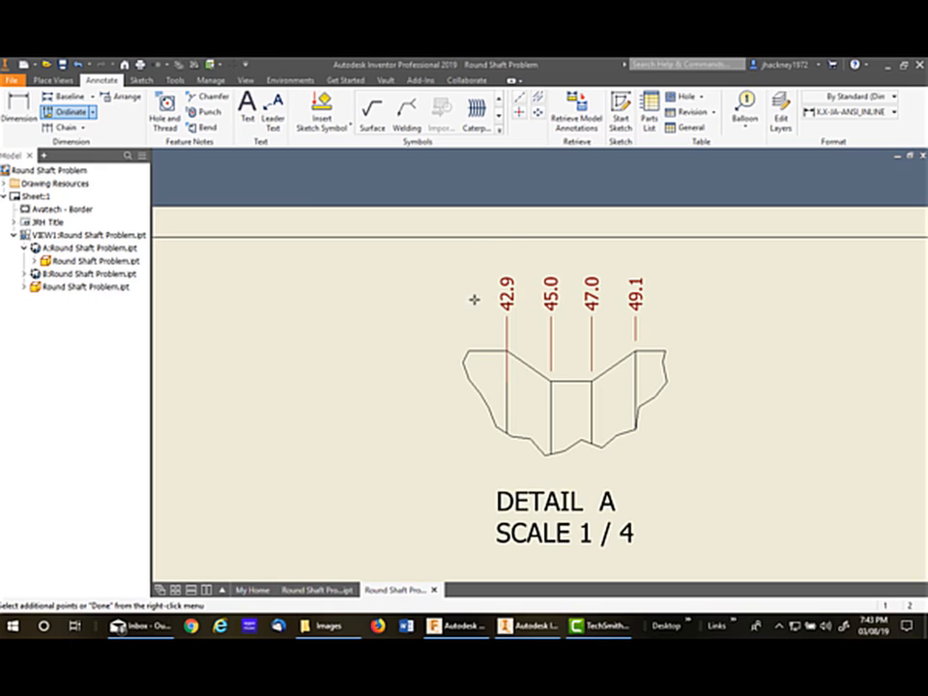
mouse_move(514, 346)
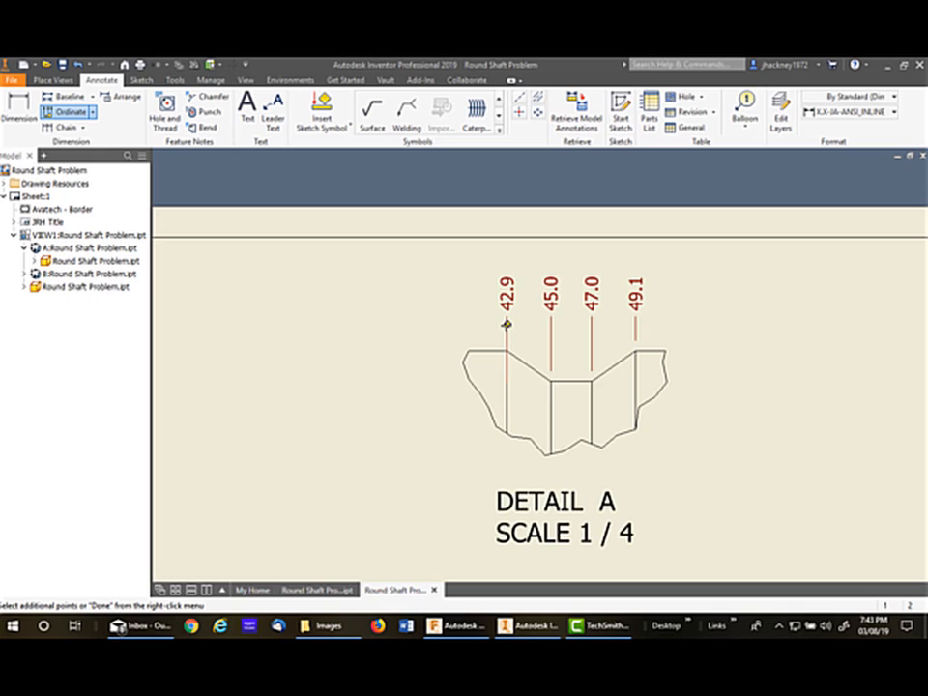
mouse_move(445, 324)
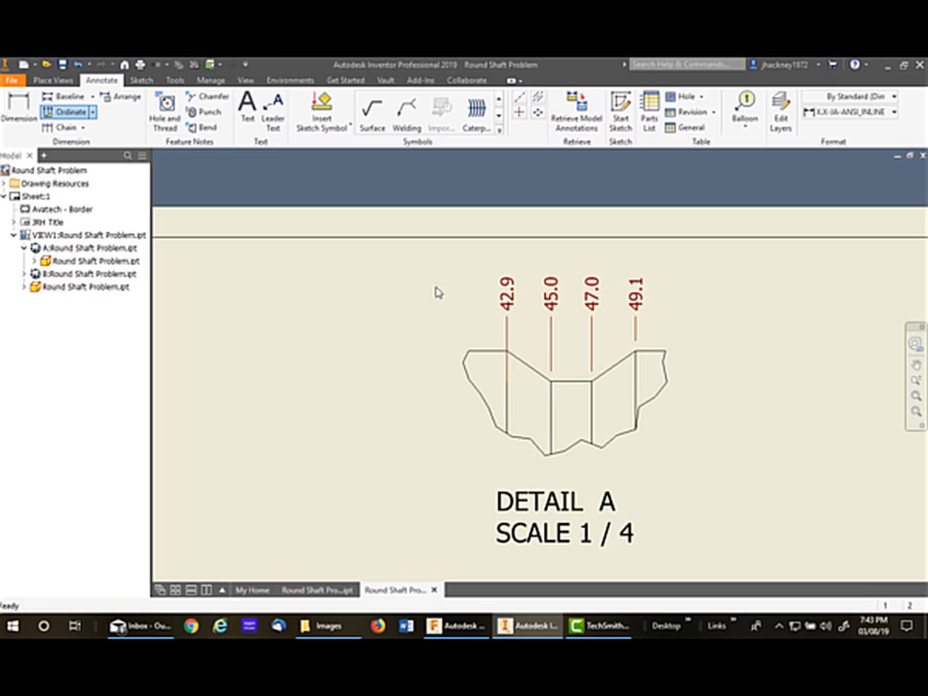
Restart the Ordinate tool for another dimension set
left_click(506, 298)
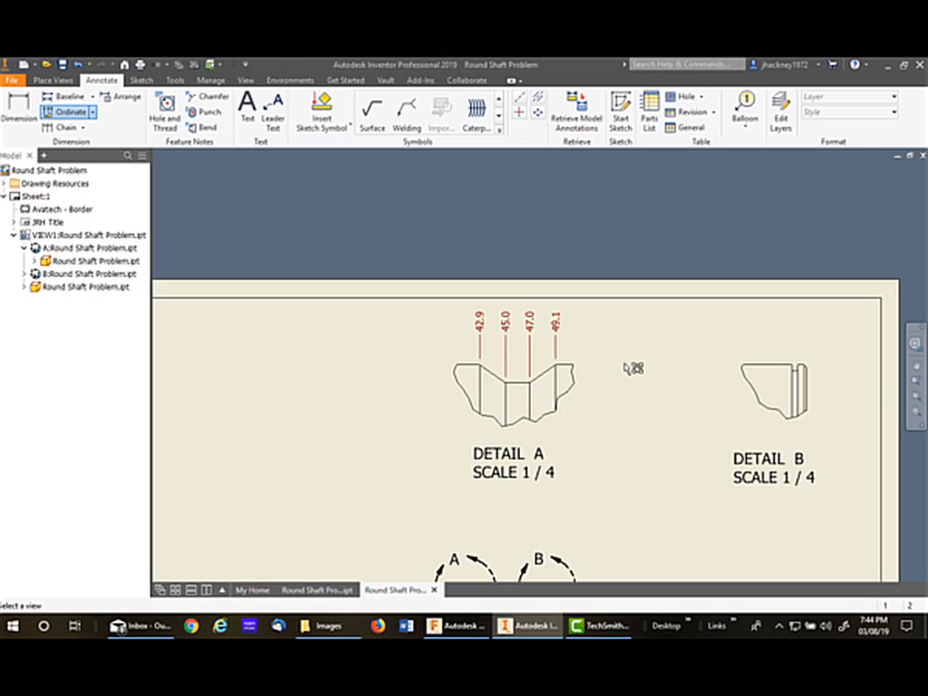
Include the shaft part's user work features in detail B via the browser
left_click(773, 390)
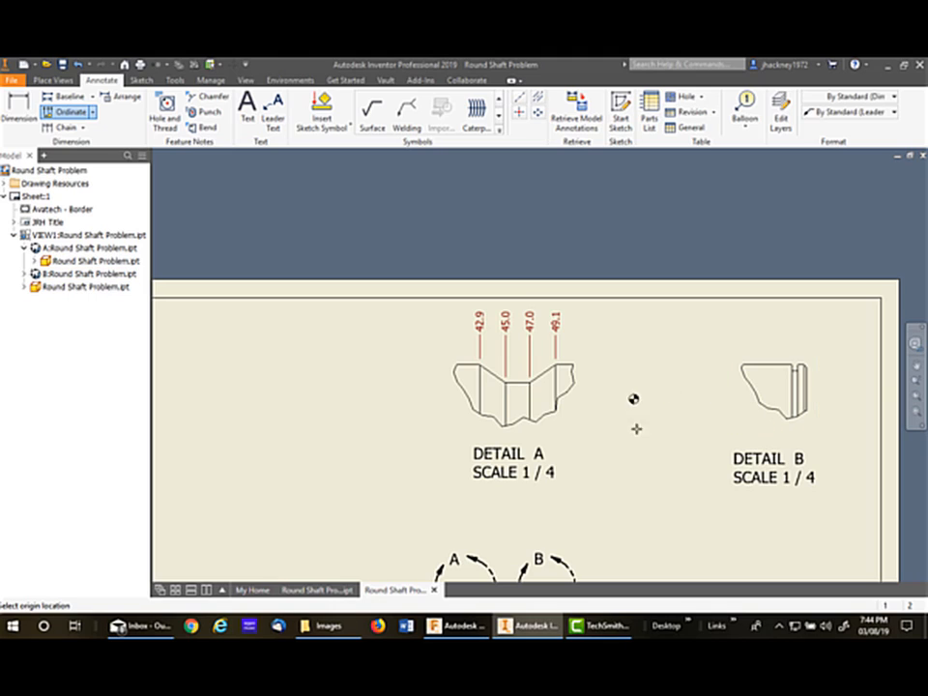
mouse_move(348, 430)
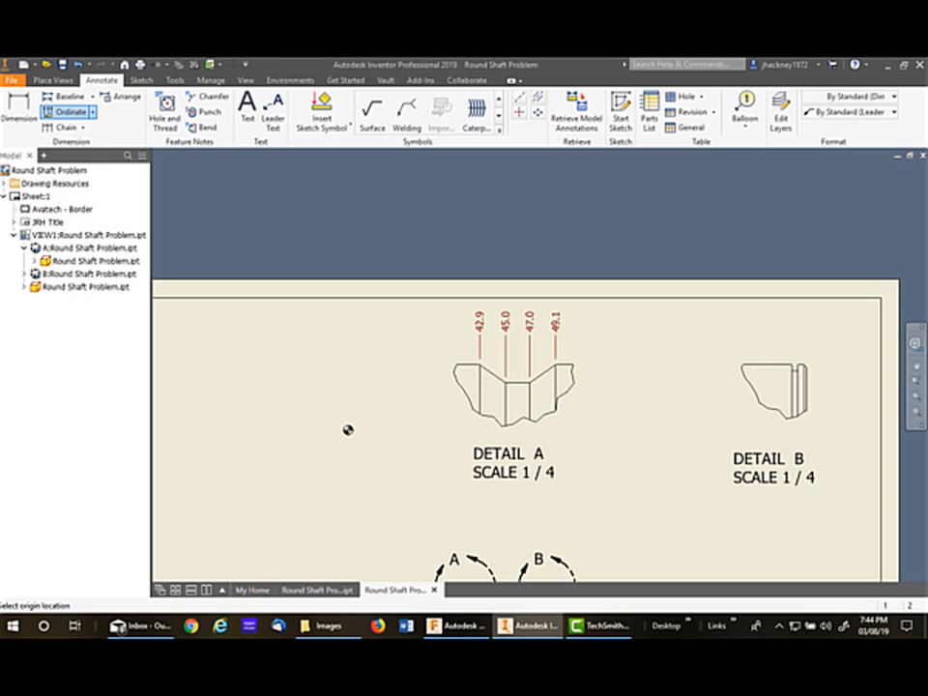
mouse_move(383, 406)
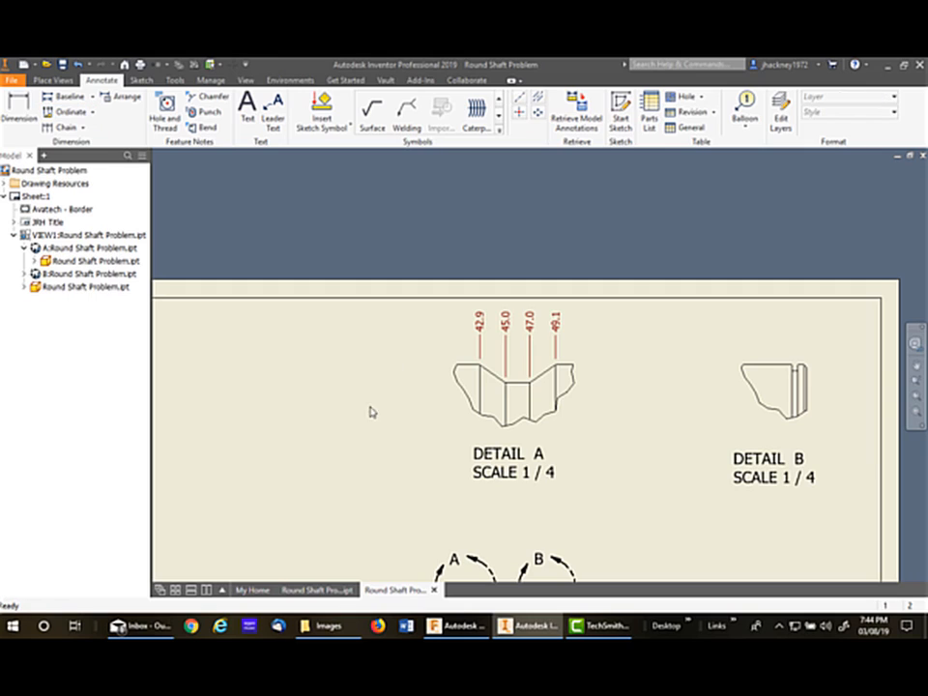
left_click(85, 275)
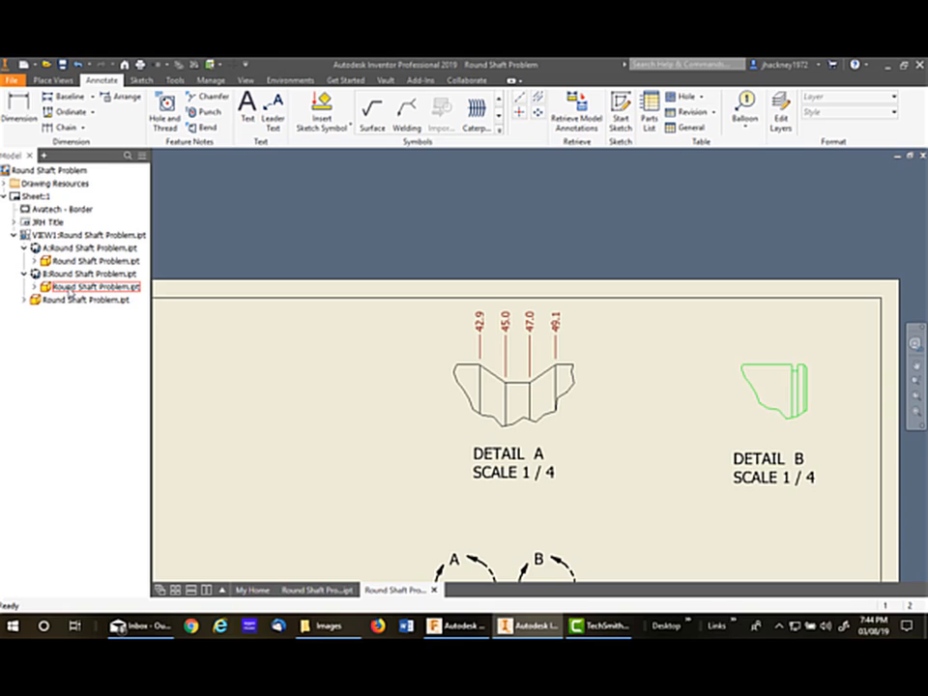
right_click(81, 286)
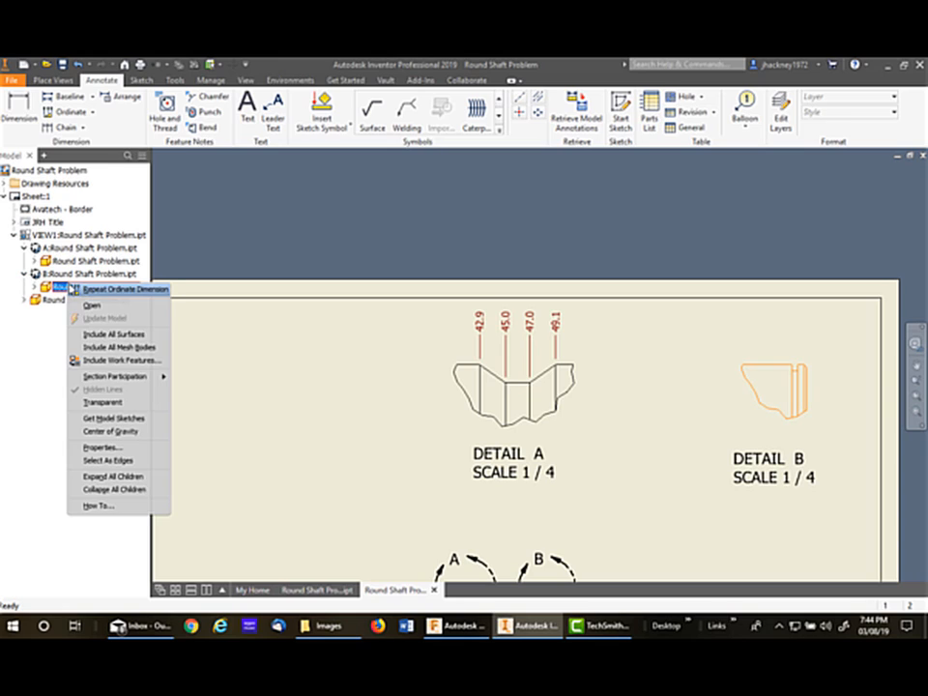
left_click(118, 356)
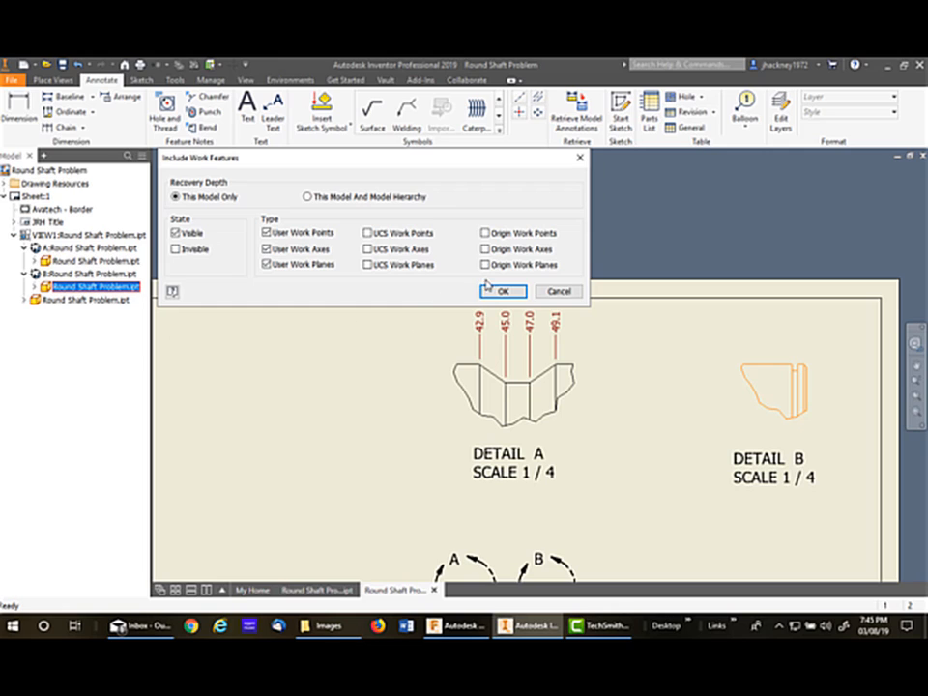
left_click(503, 290)
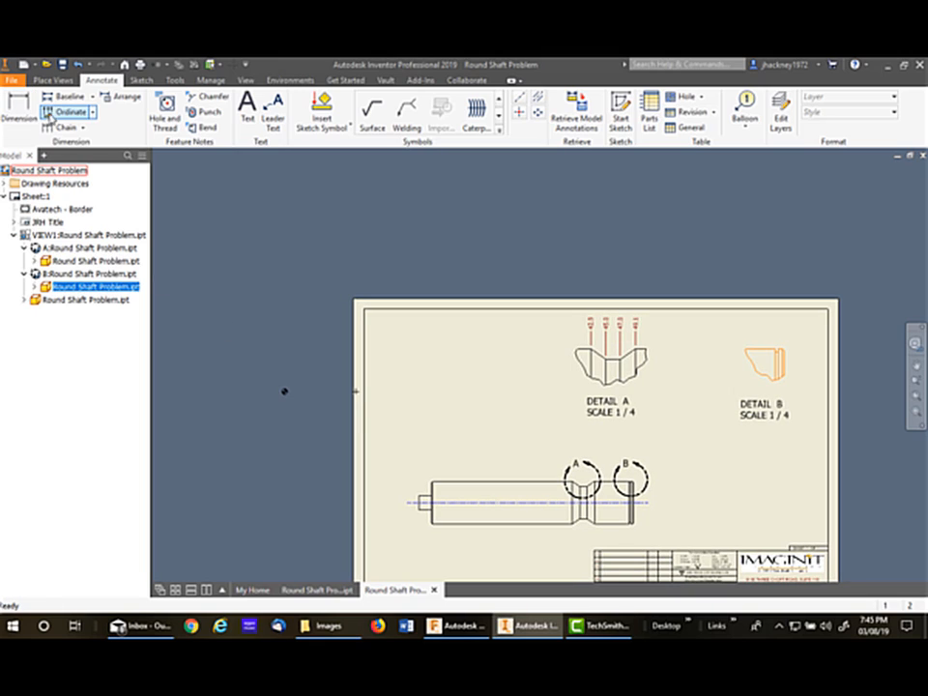
Place ordinate dimensions 59.3 and 60.0 on detail B's work features
left_click(762, 366)
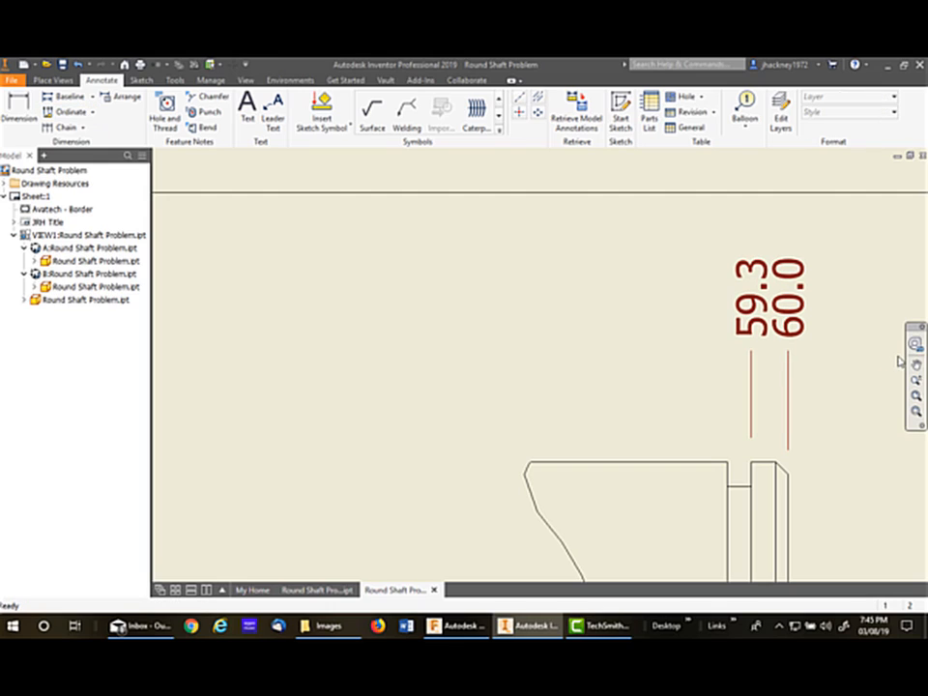
left_click(783, 299)
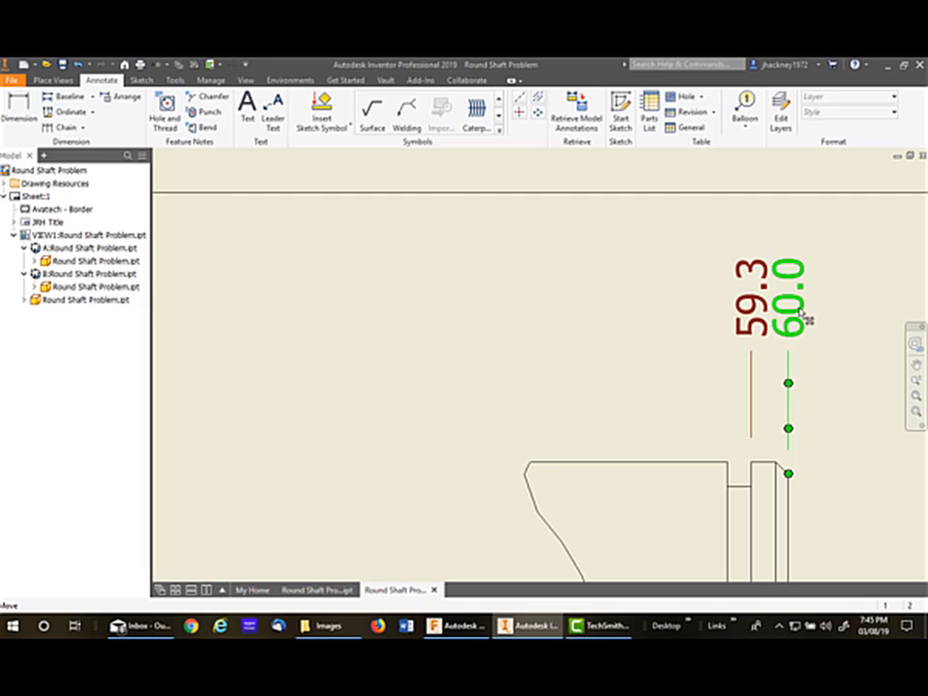
Set the 60.0 dimension's Tolerance Method to Reference so it shows in parentheses
double_click(793, 309)
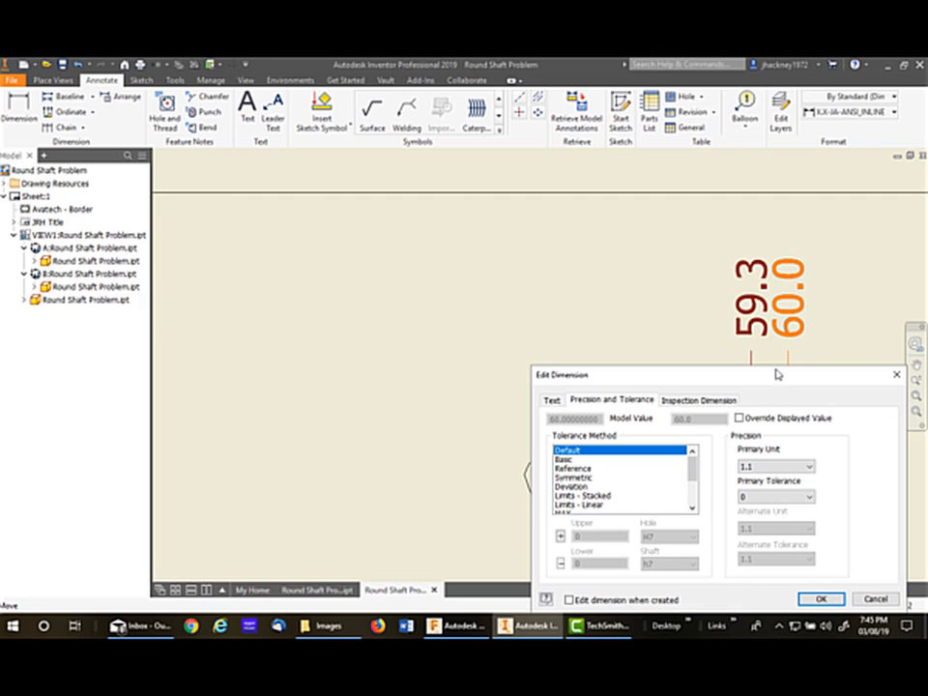
left_click(572, 468)
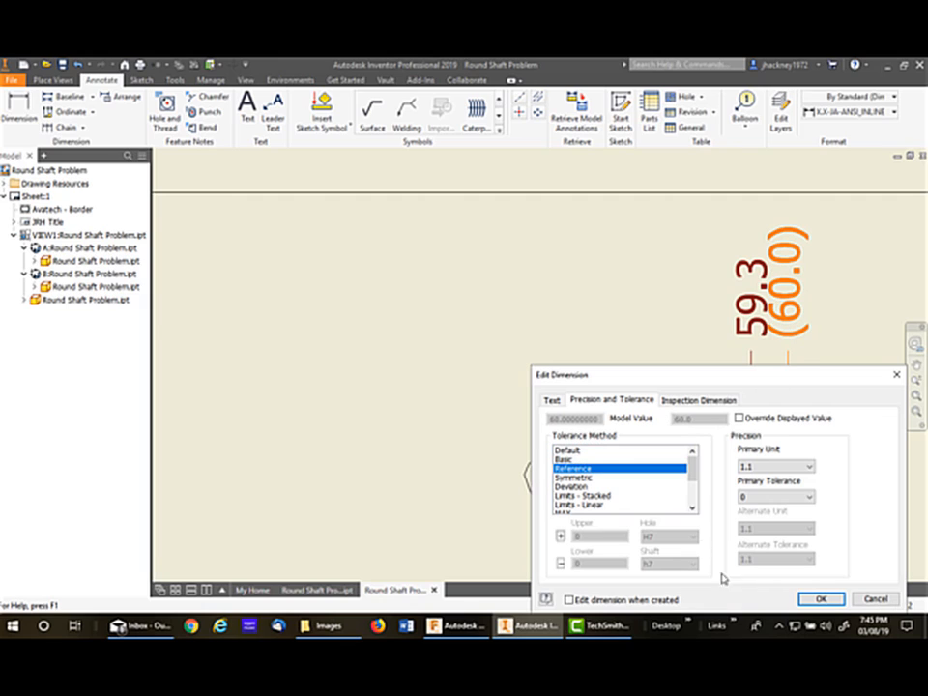
left_click(820, 599)
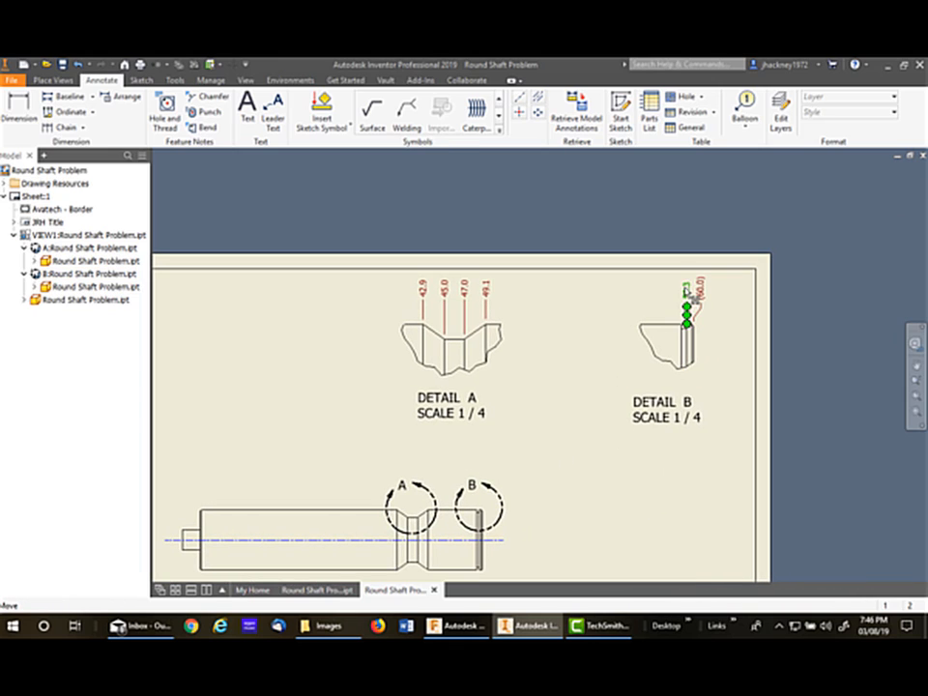
Hide the ordinate origin indicator on detail B and on detail A
right_click(686, 309)
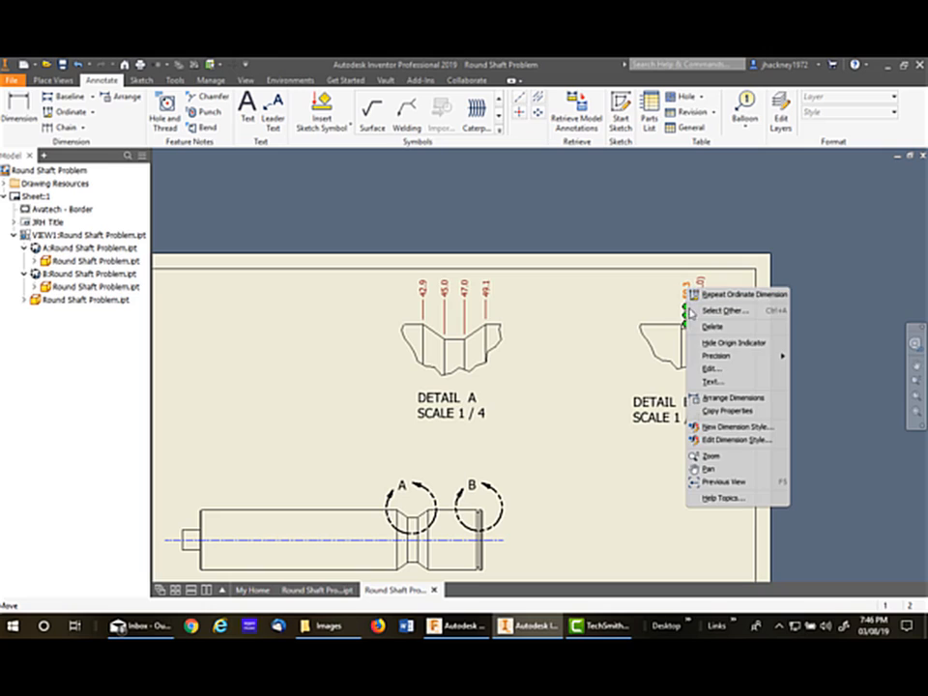
mouse_move(731, 342)
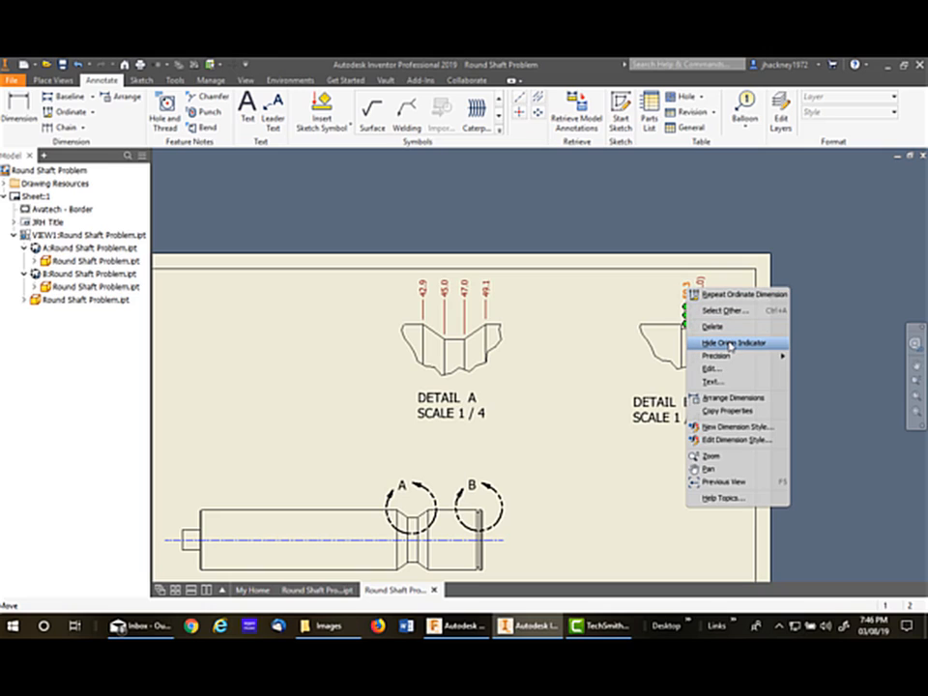
left_click(736, 342)
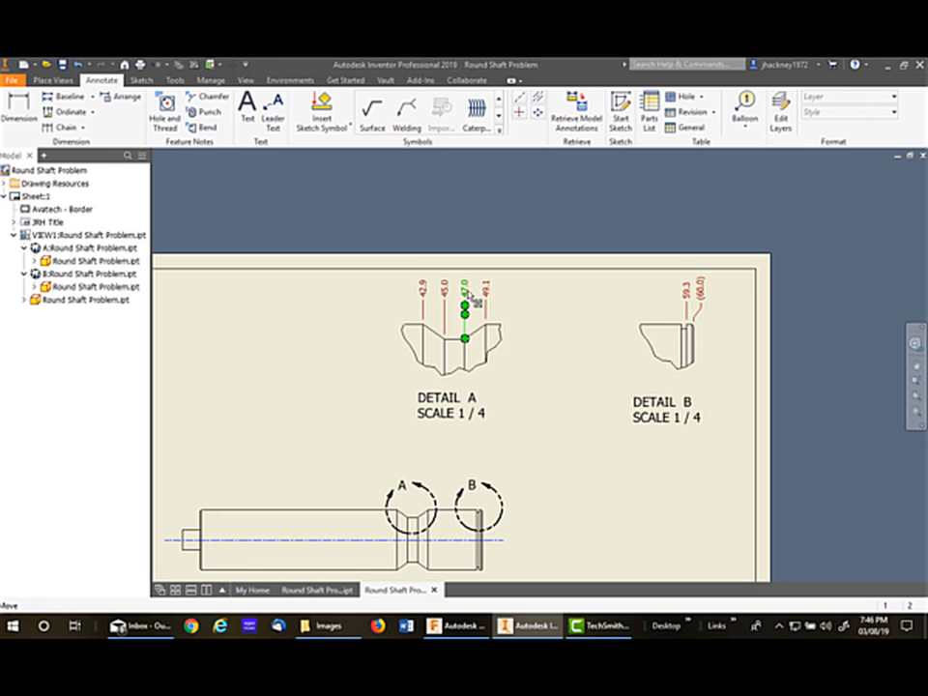
right_click(466, 309)
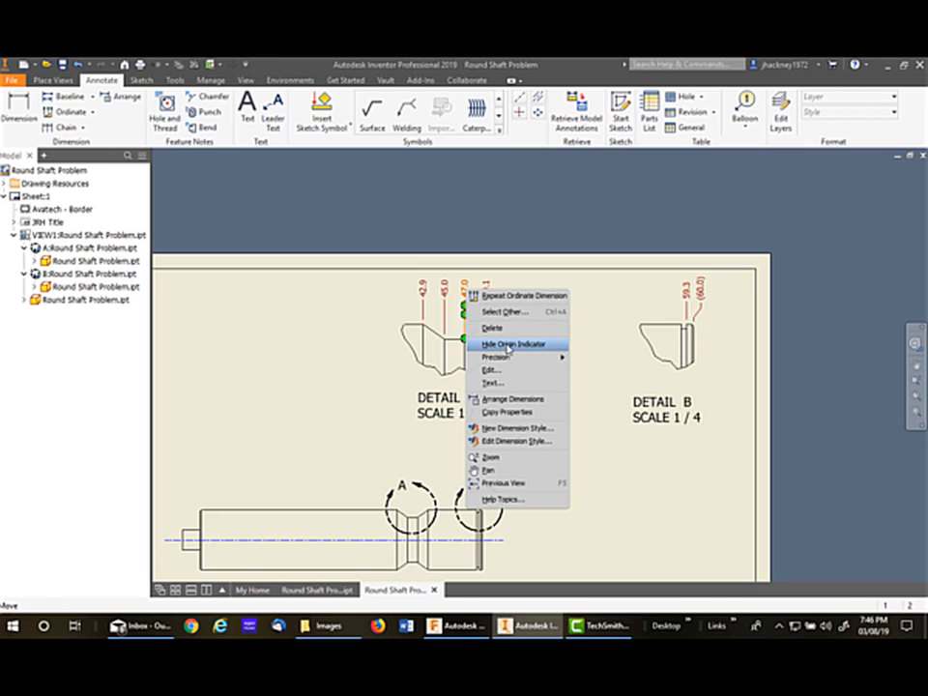
left_click(516, 345)
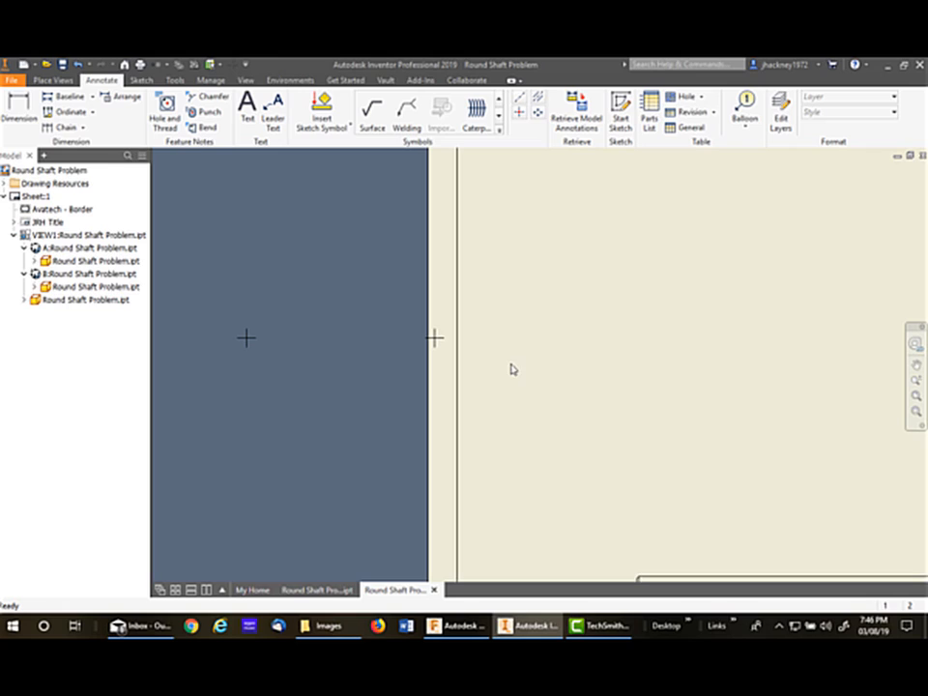
mouse_move(462, 413)
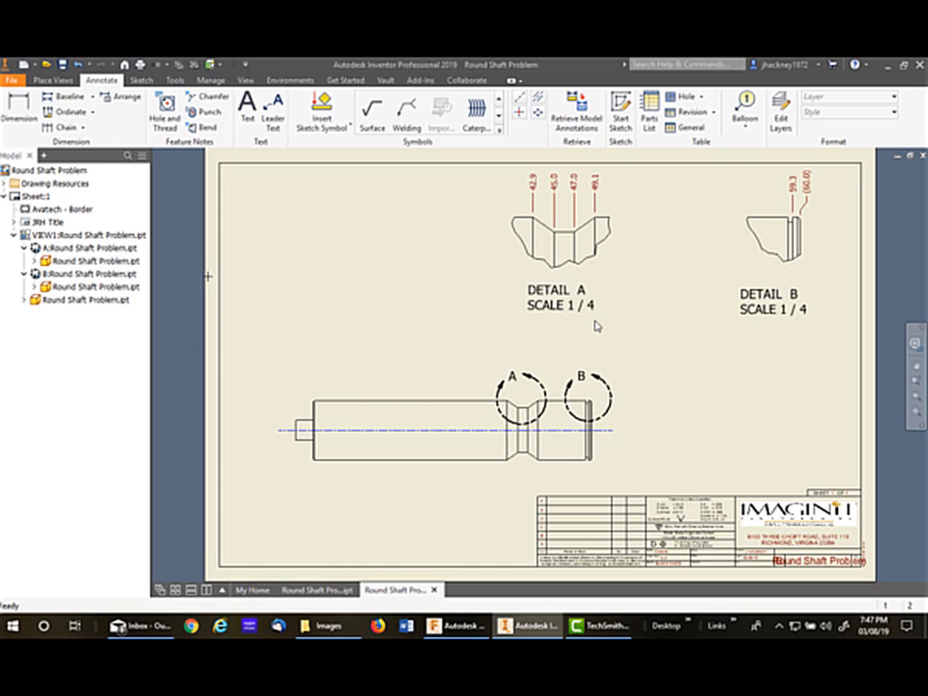
Start a 42.9 linear dimension on detail A and set its type to Linear Foreshortened
left_click(561, 298)
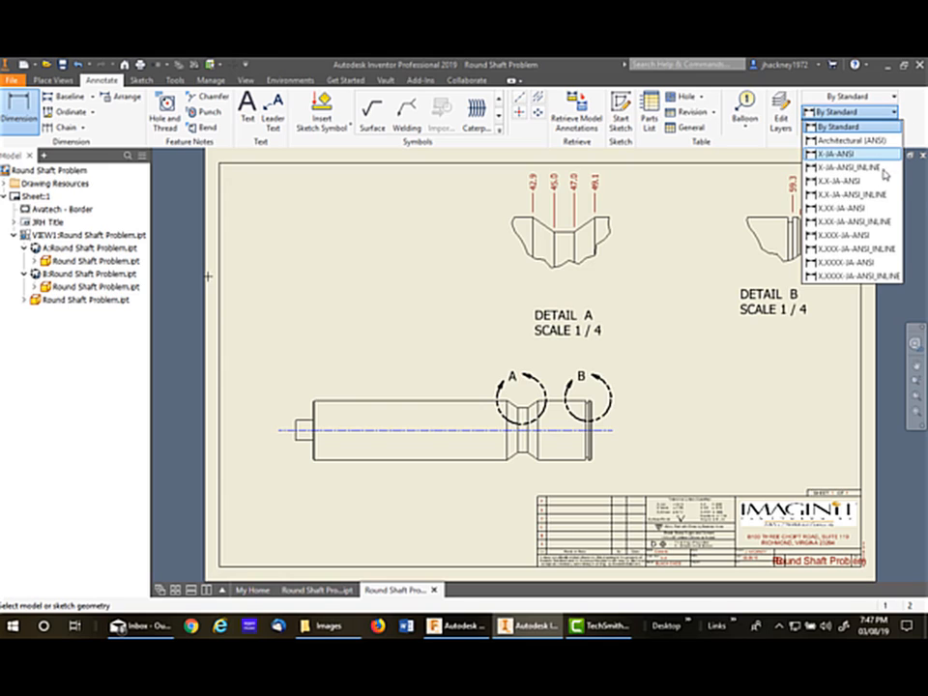
left_click(848, 174)
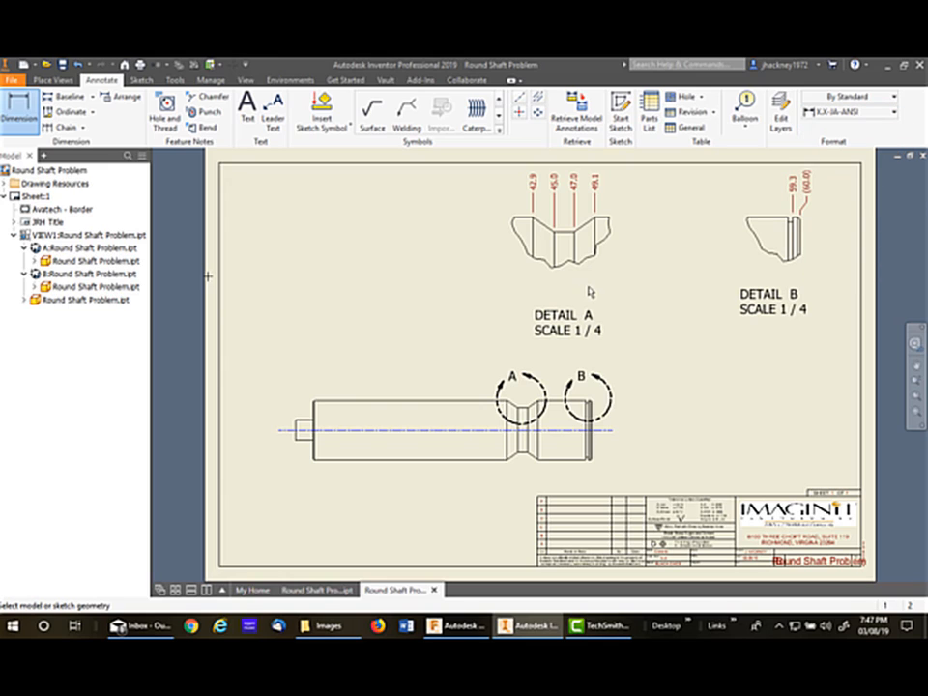
left_click(507, 248)
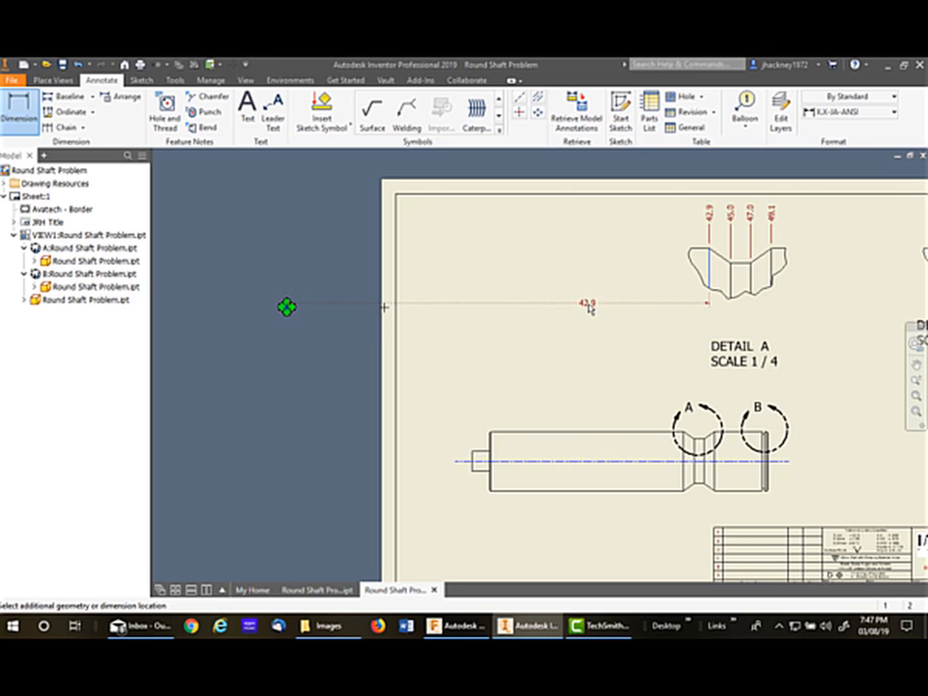
right_click(592, 309)
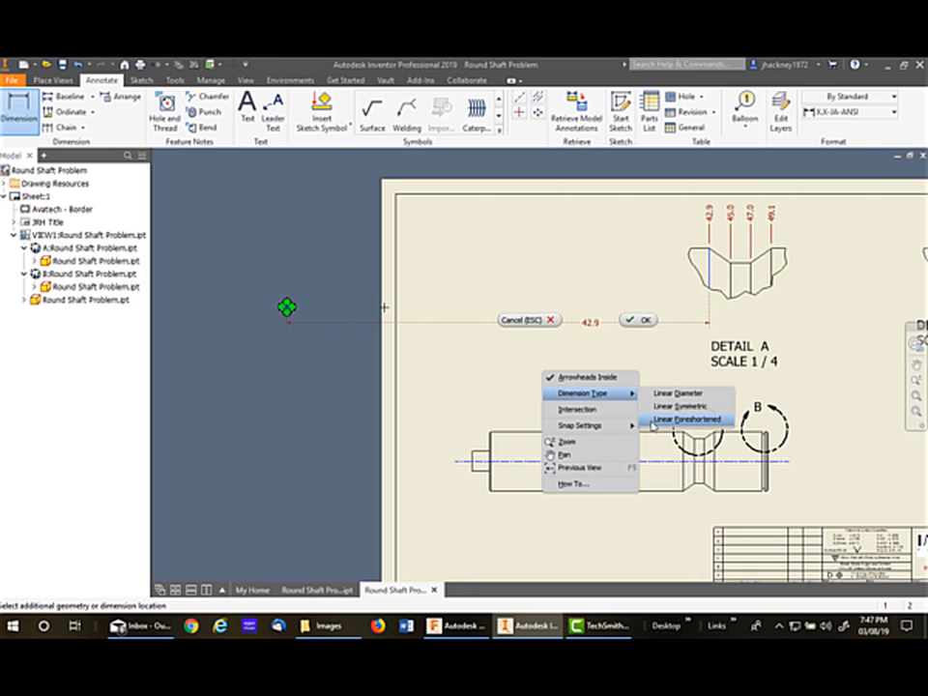
left_click(689, 418)
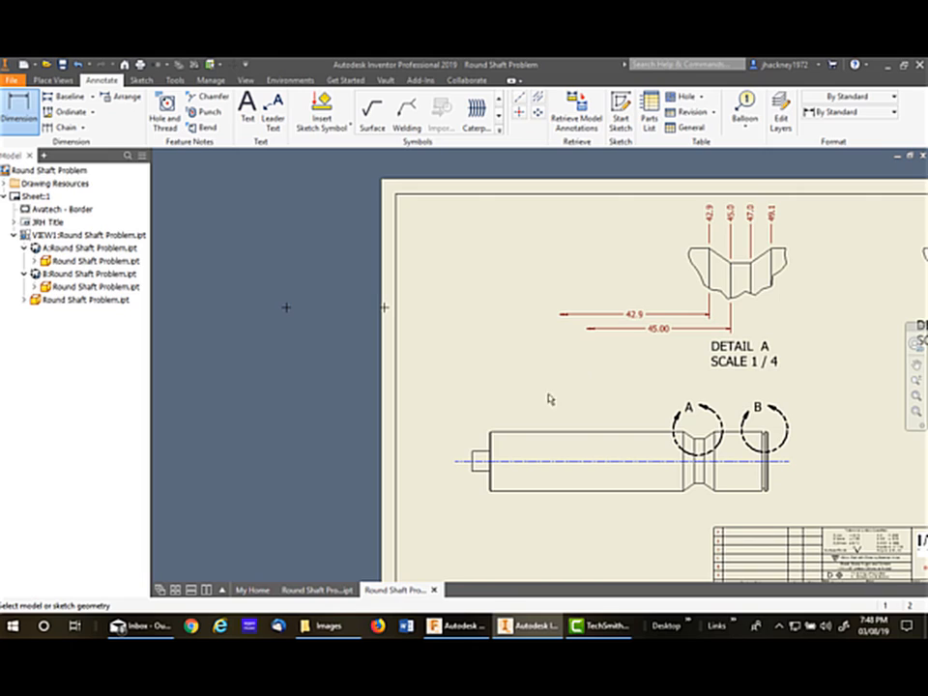
mouse_move(236, 479)
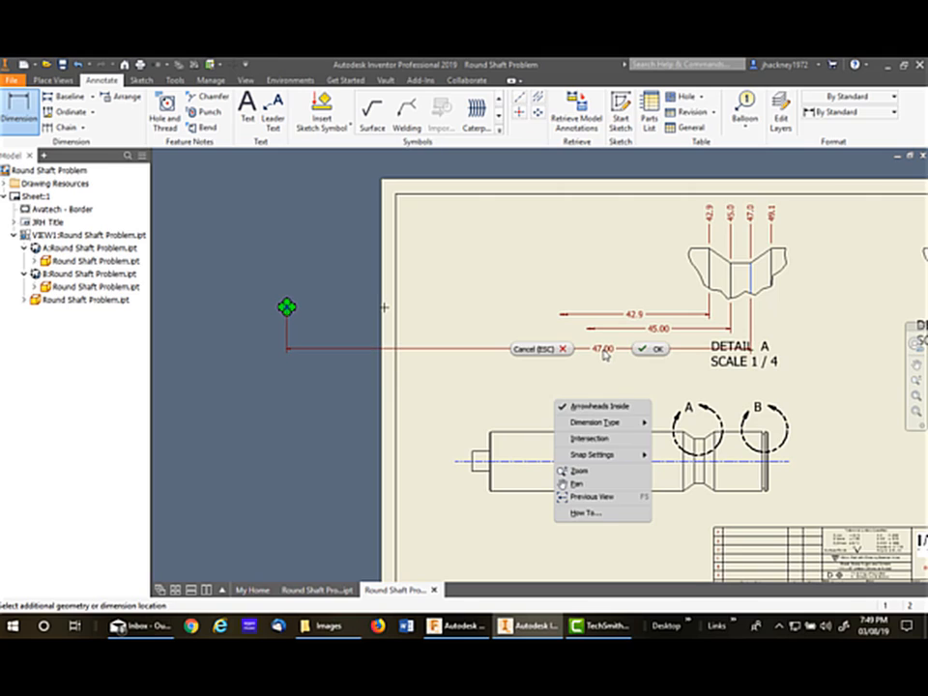
Set the 47.00 dimension to Linear Foreshortened
left_click(589, 422)
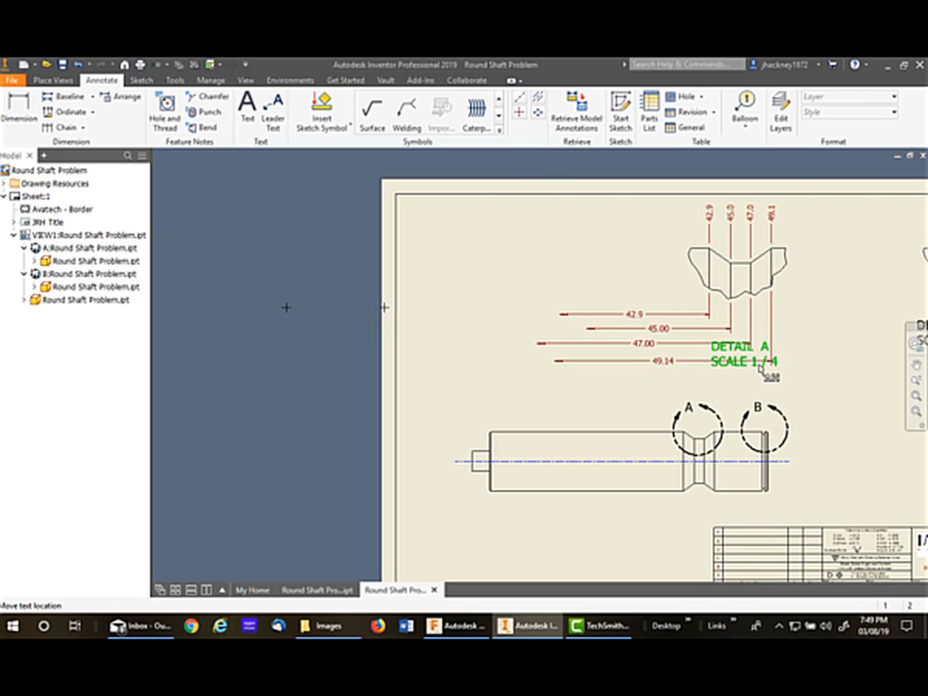
left_click_drag(744, 358, 812, 377)
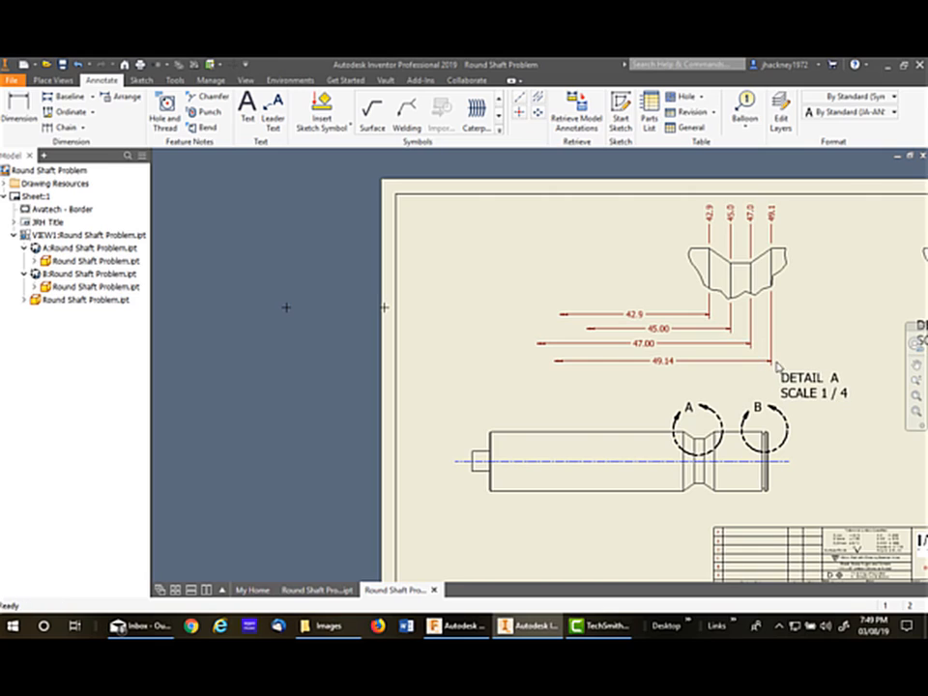
left_click(654, 344)
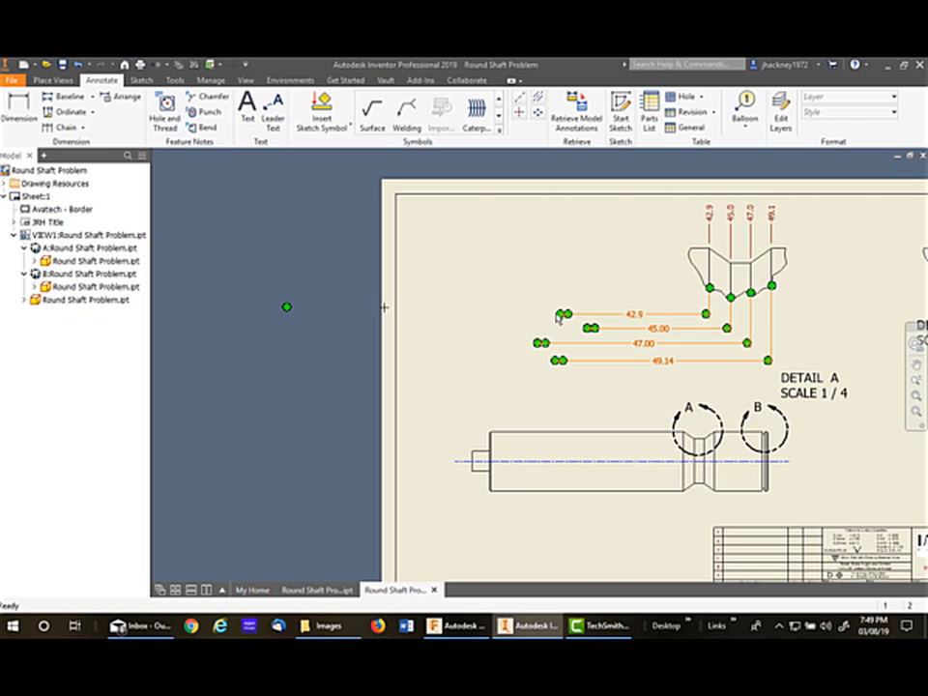
right_click(647, 344)
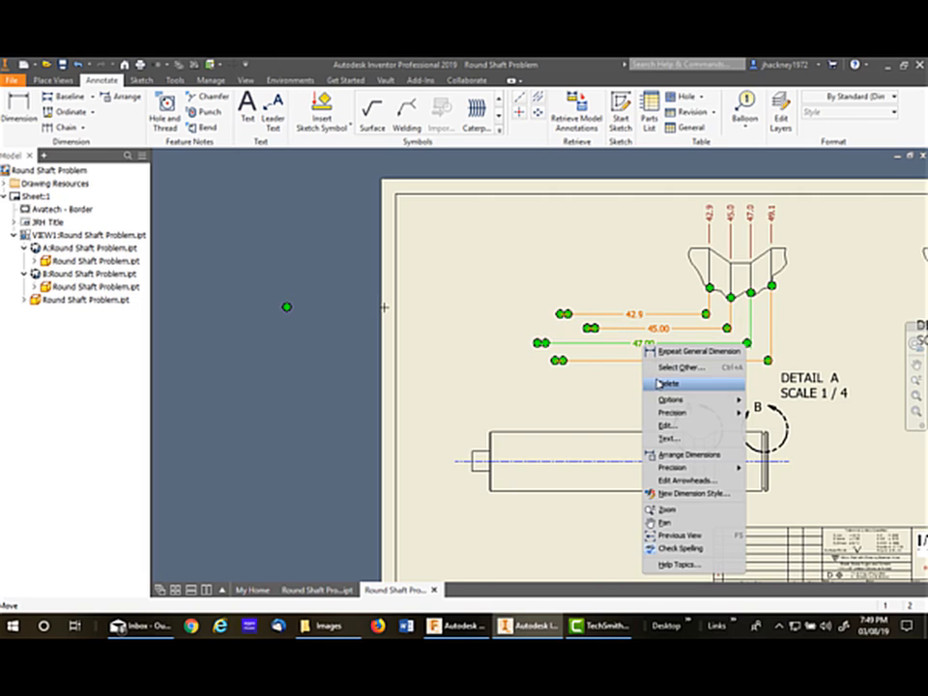
left_click(669, 383)
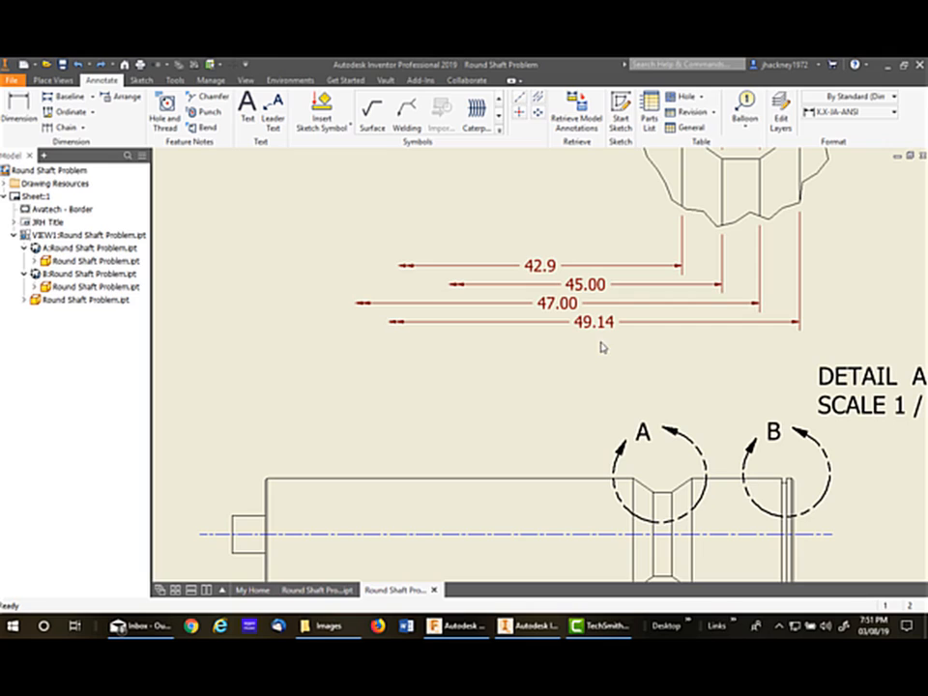
mouse_move(603, 346)
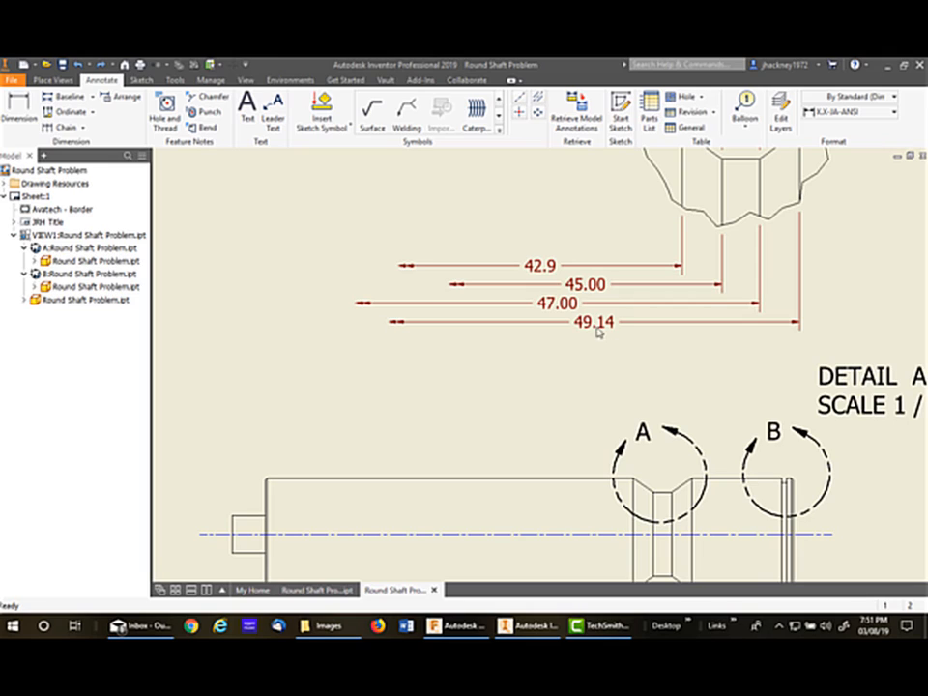
Select the 42.9 foreshortened dimension and bring up its precision options
left_click(541, 263)
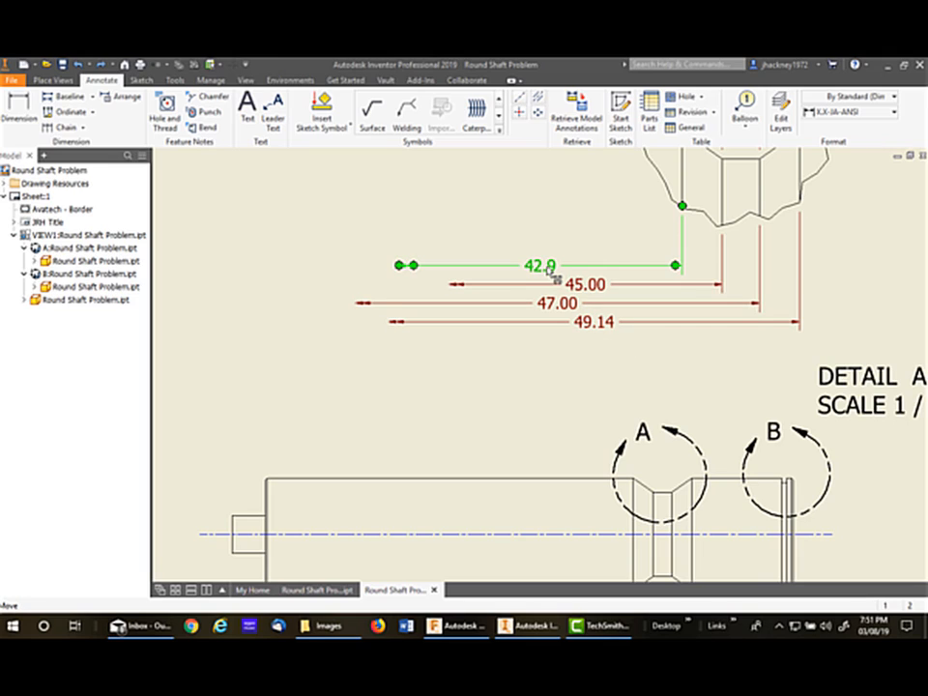
right_click(542, 267)
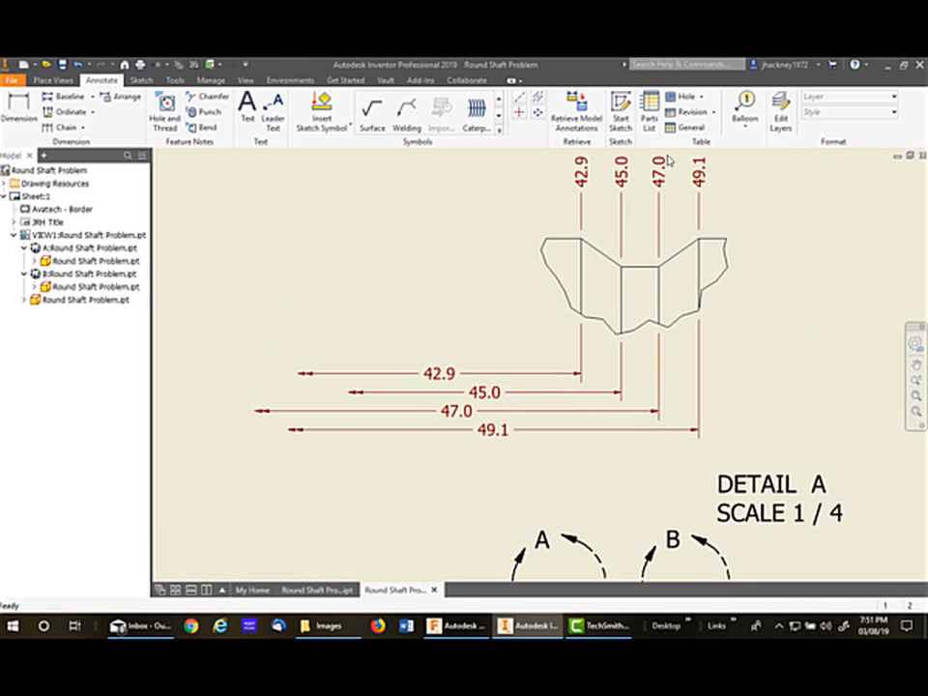
mouse_move(854, 302)
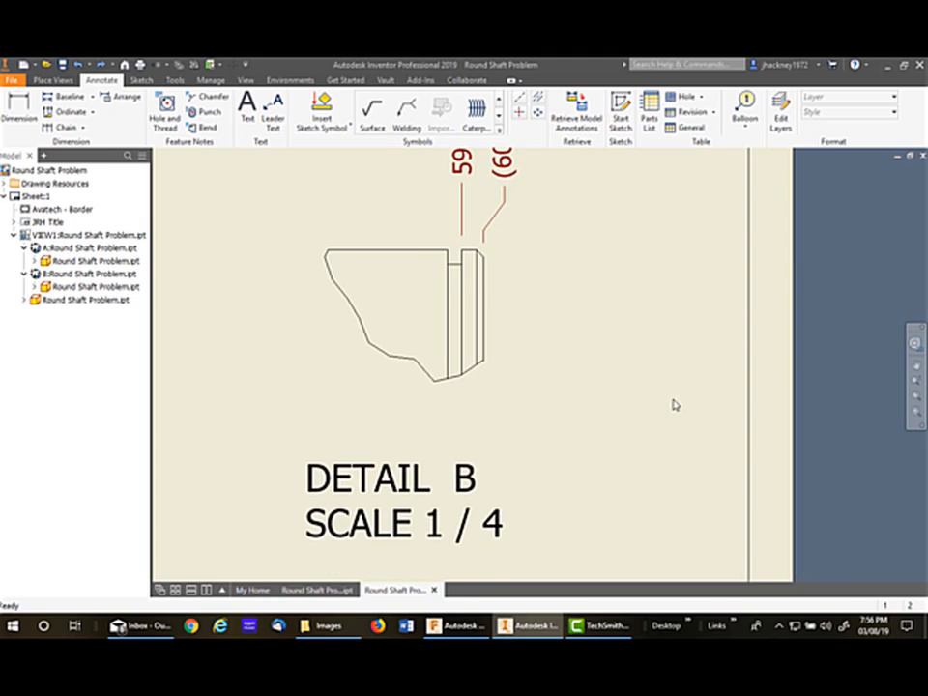
mouse_move(675, 398)
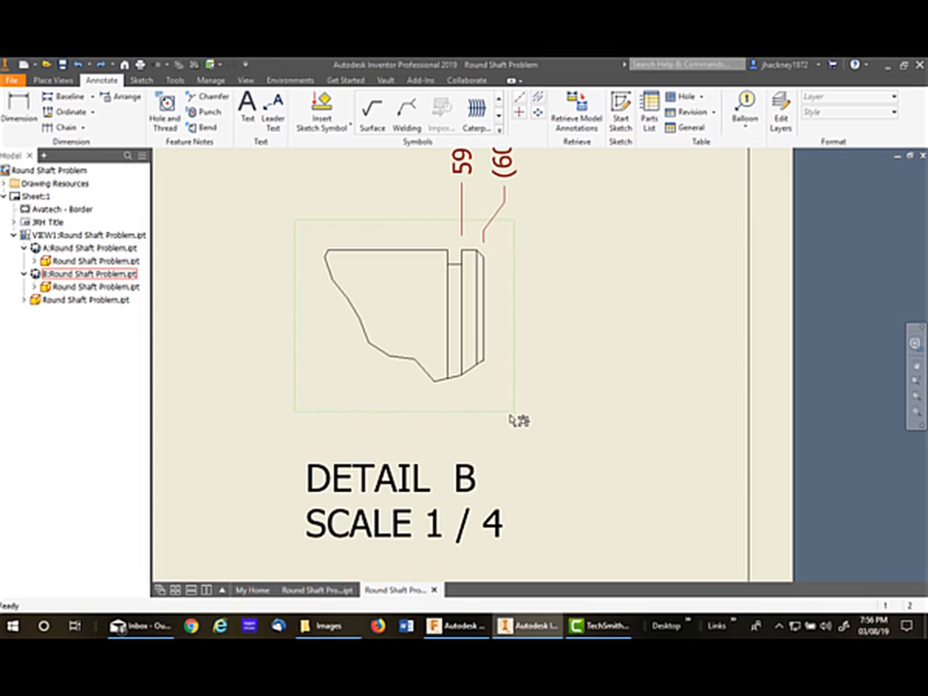
Apply Automated Centerlines to the detail B view with default settings
left_click(454, 427)
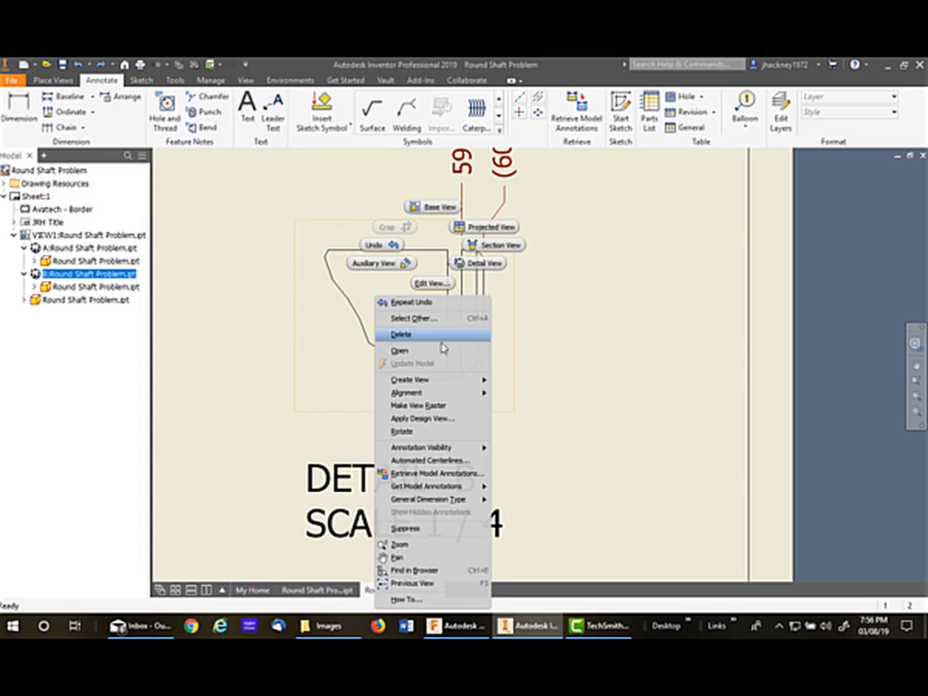
mouse_move(441, 460)
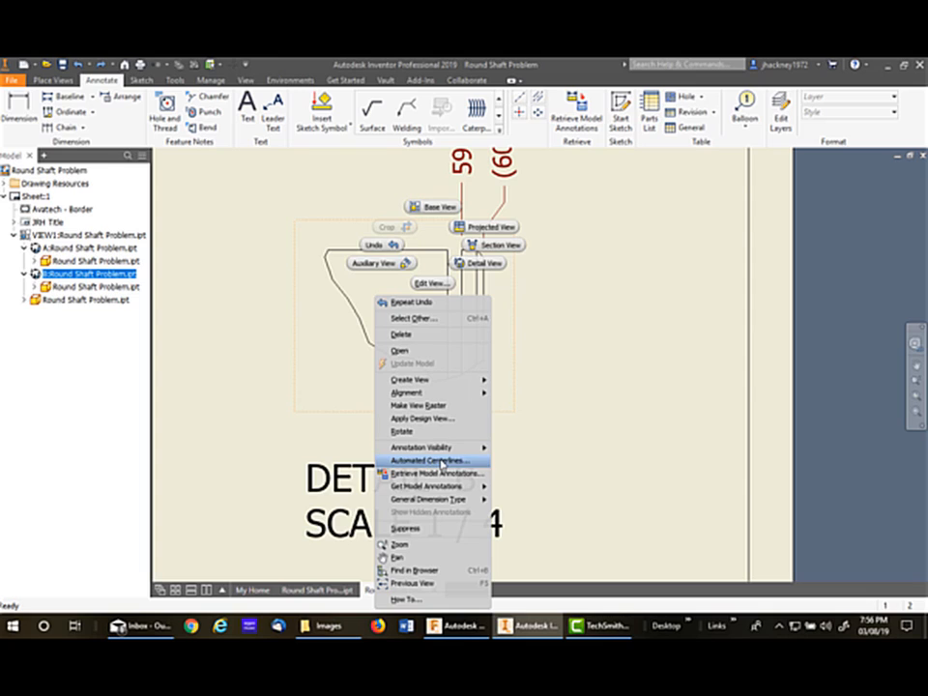
left_click(429, 461)
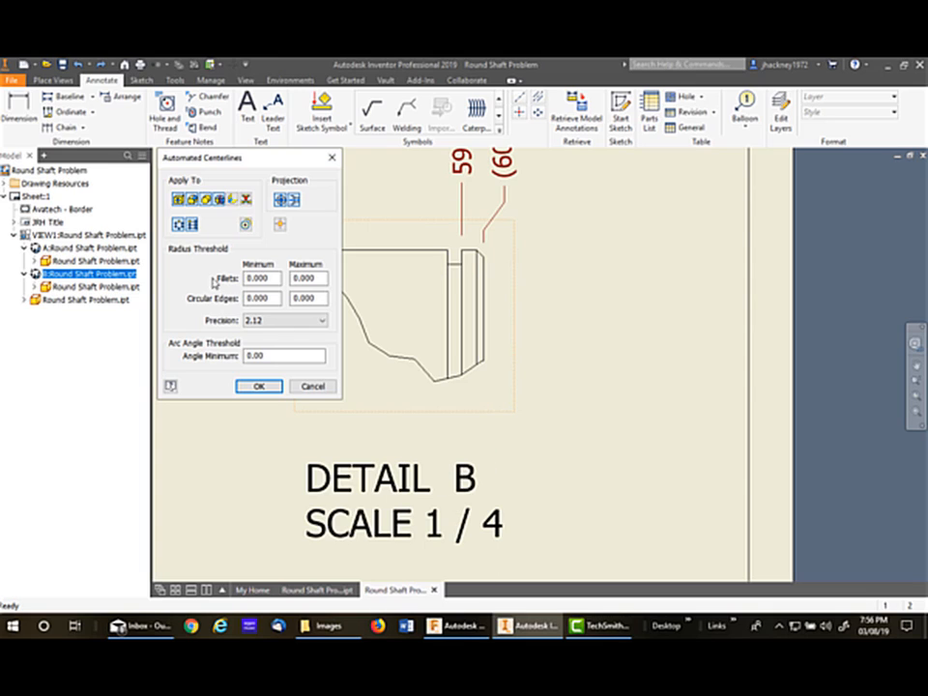
mouse_move(224, 200)
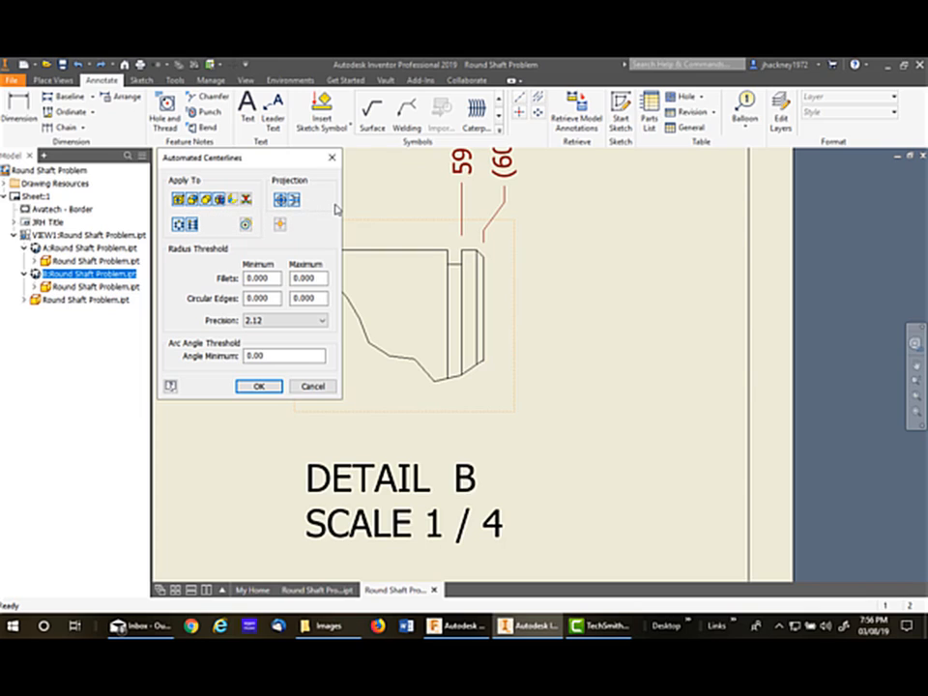
mouse_move(325, 344)
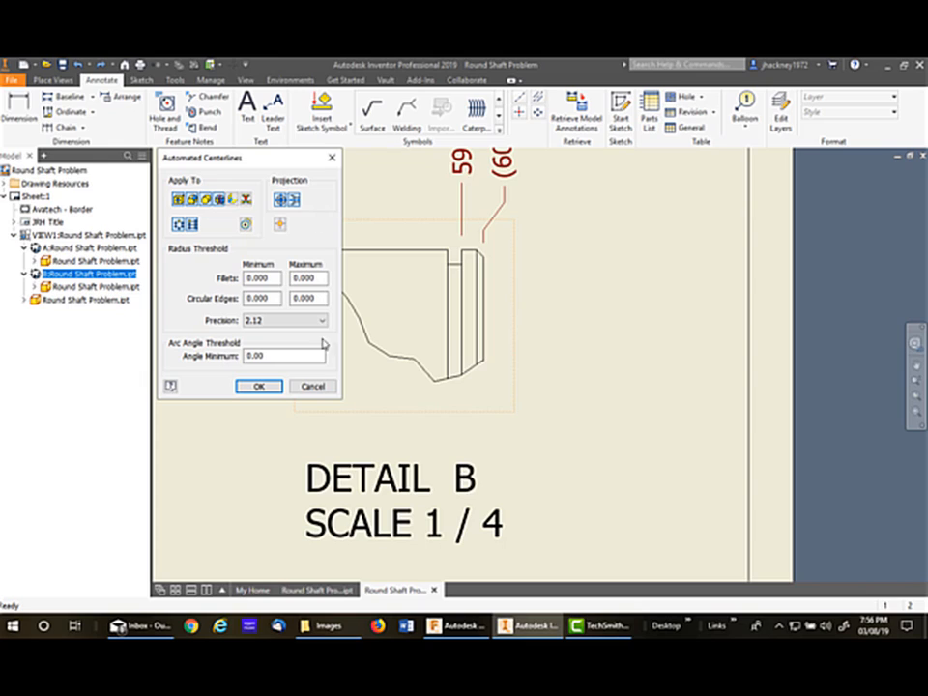
left_click(259, 386)
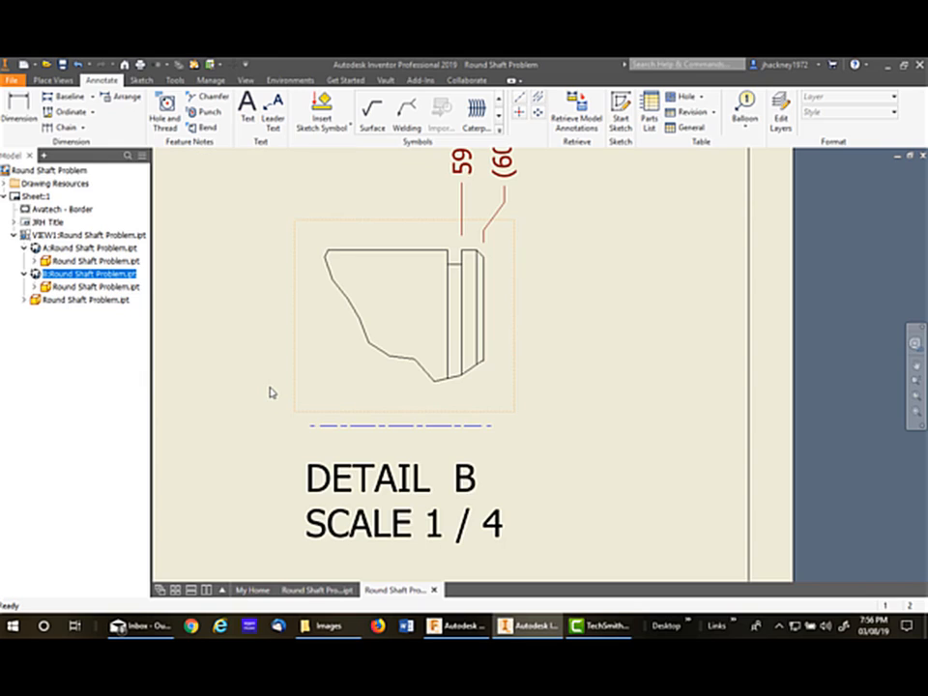
left_click(19, 108)
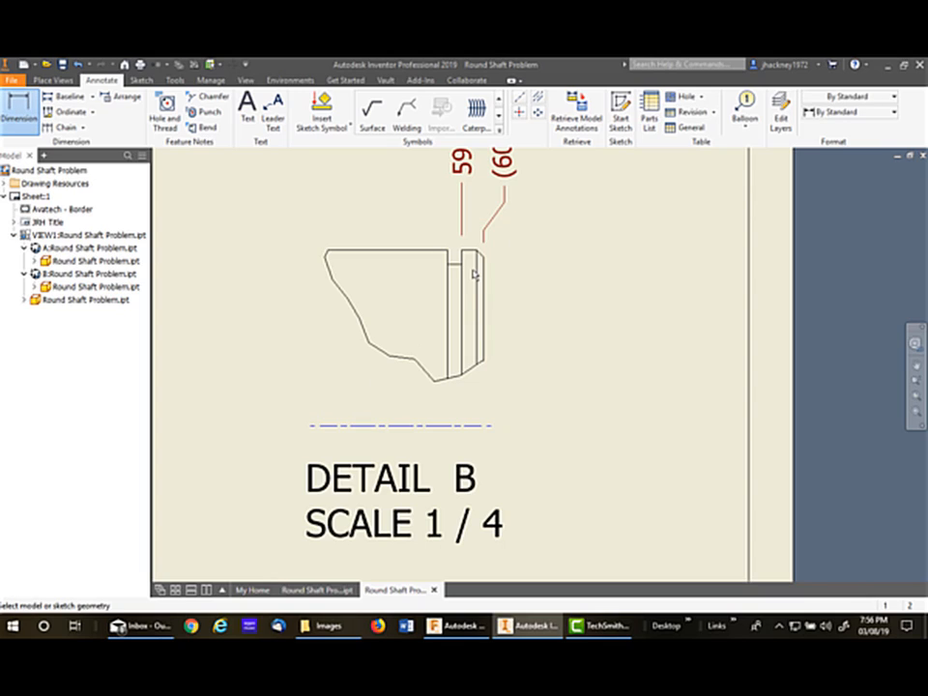
Place a Linear Diameter dimension Ø11.00 between the shaft's top edge and the centerline
left_click(474, 274)
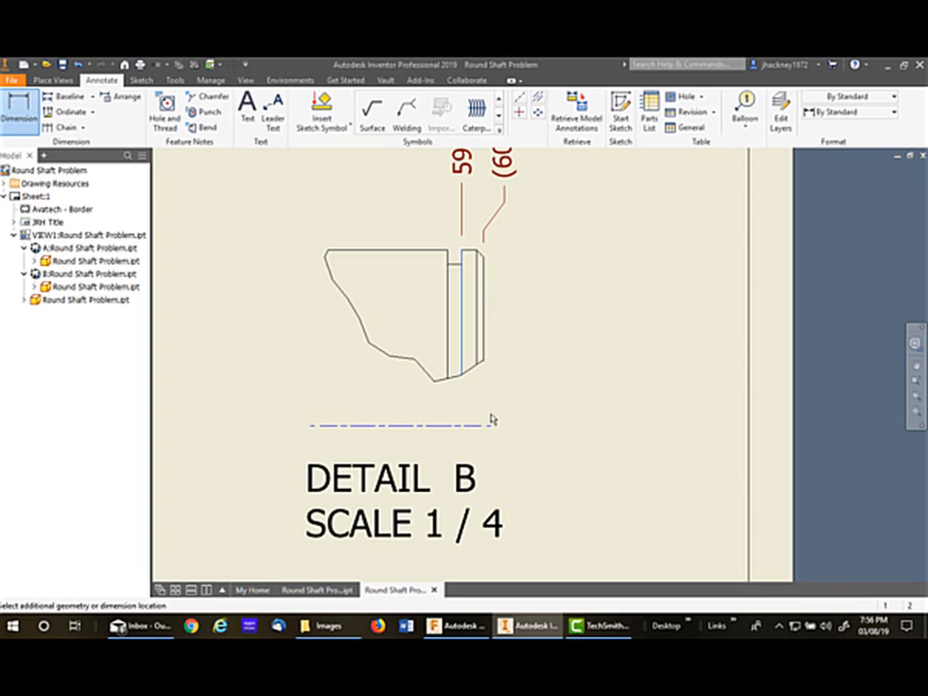
left_click(474, 424)
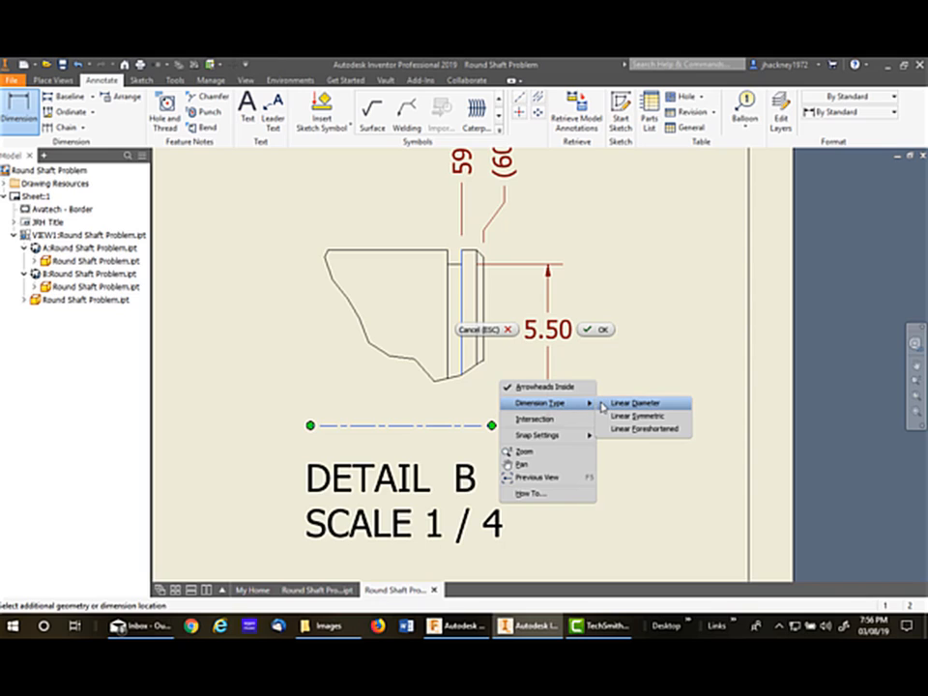
left_click(634, 404)
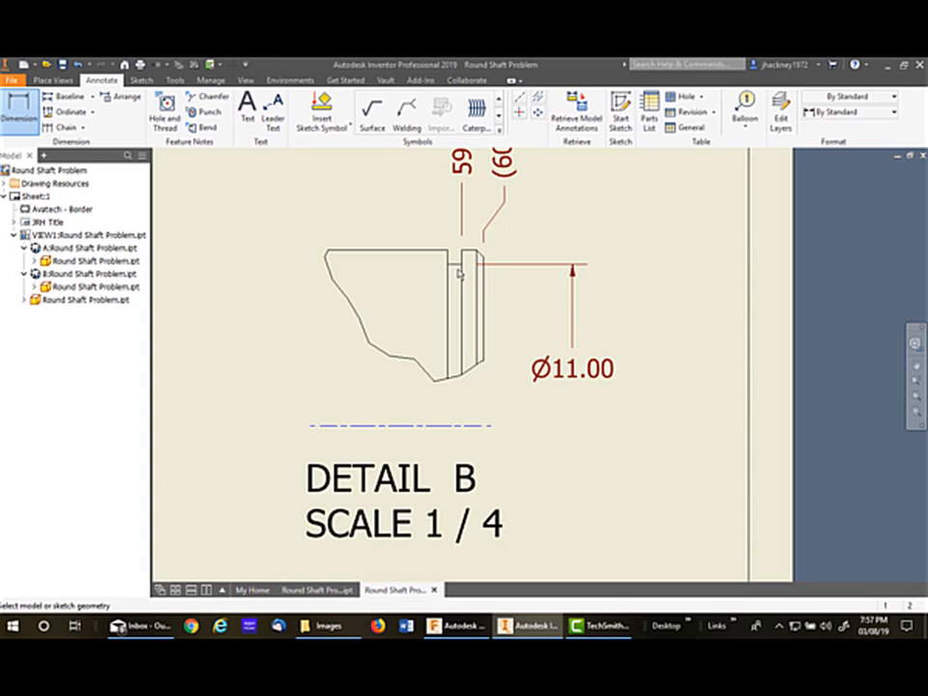
left_click(474, 274)
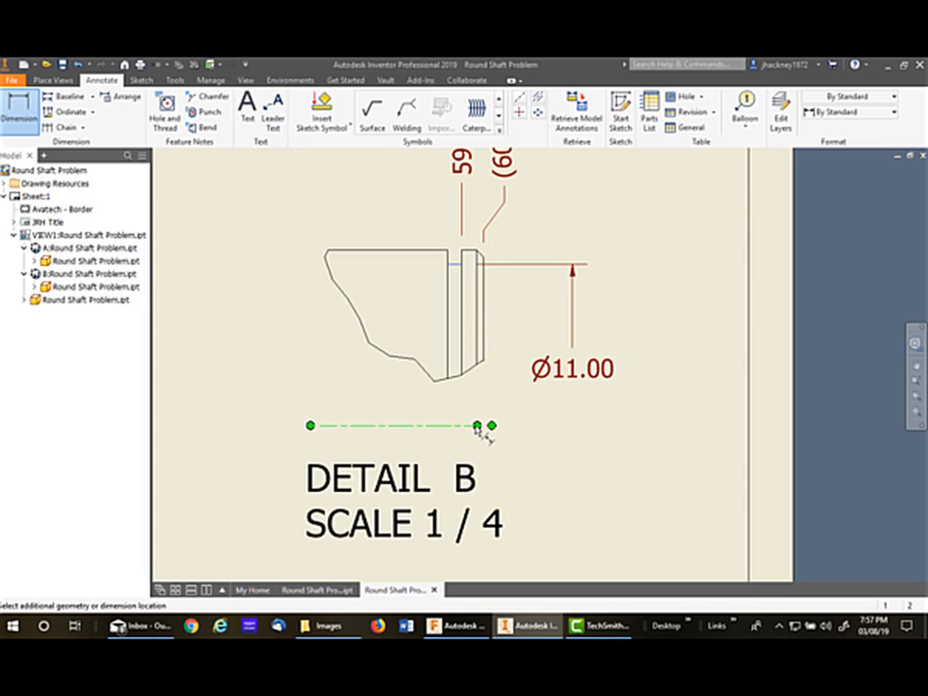
Place a second 11.00 dimension from edge to centerline, further right
left_click(479, 425)
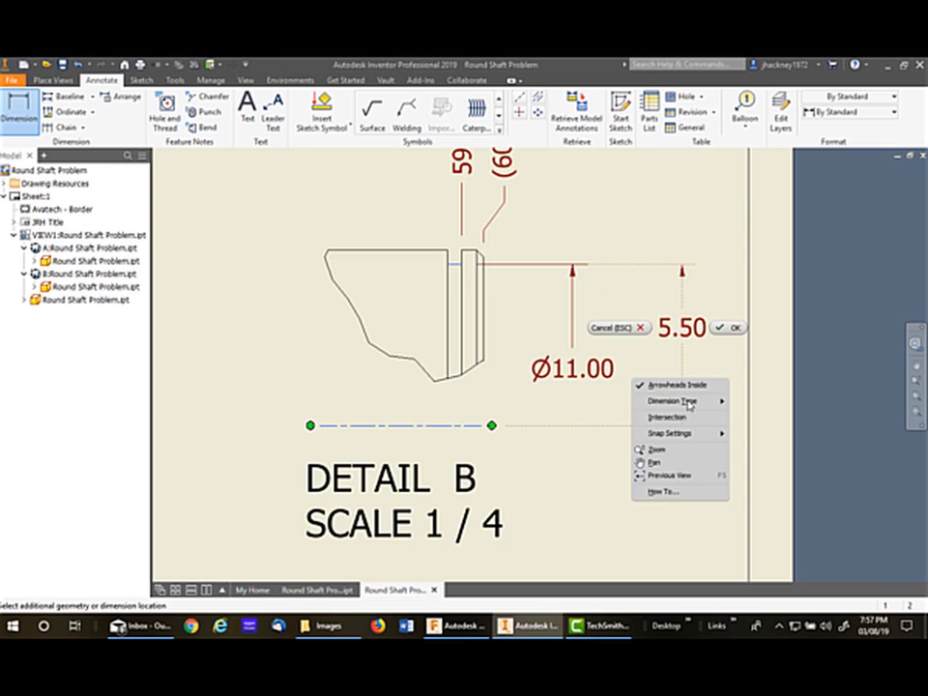
mouse_move(671, 400)
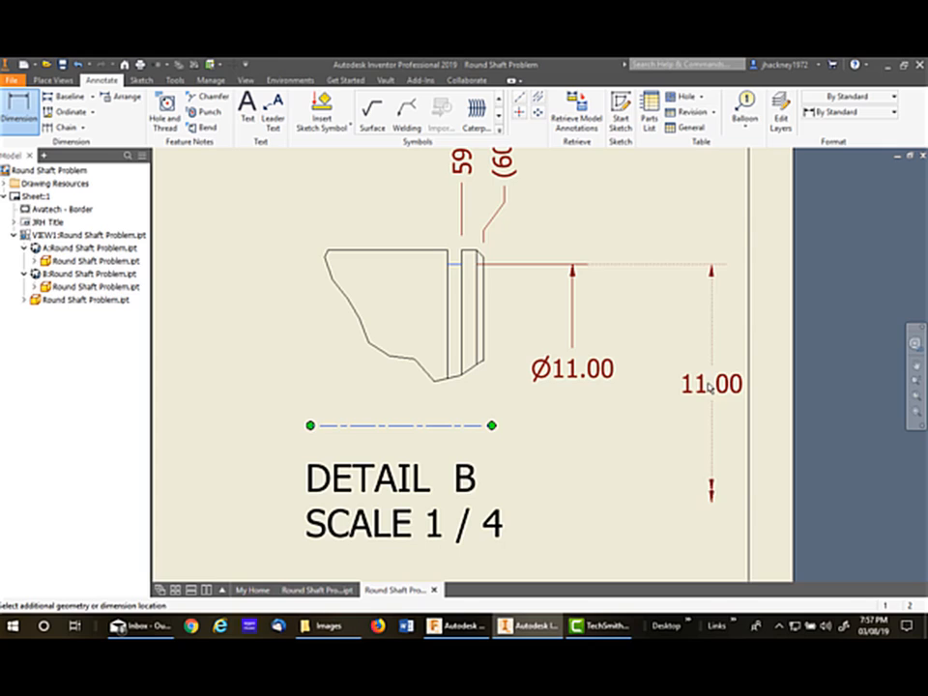
left_click(712, 385)
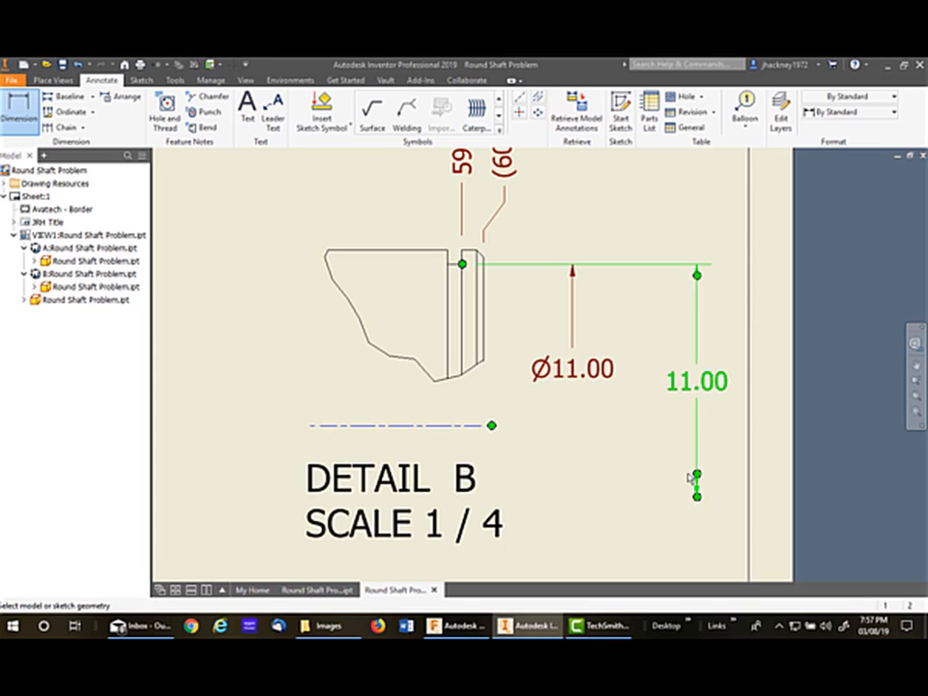
left_click(696, 381)
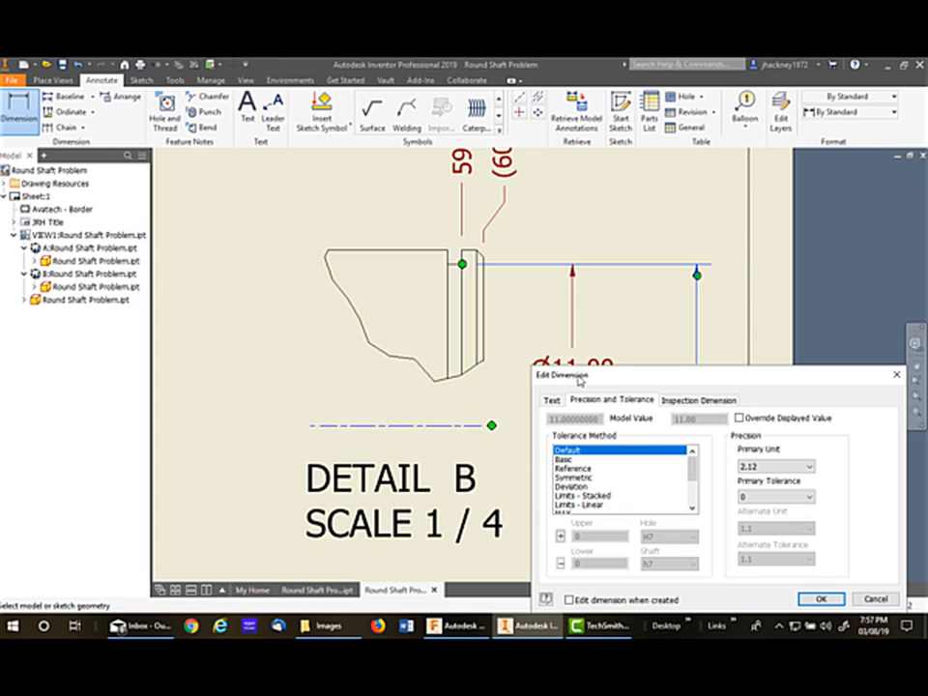
Insert the diameter symbol before its value in Edit Dimension so it reads Ø11.00
left_click(553, 398)
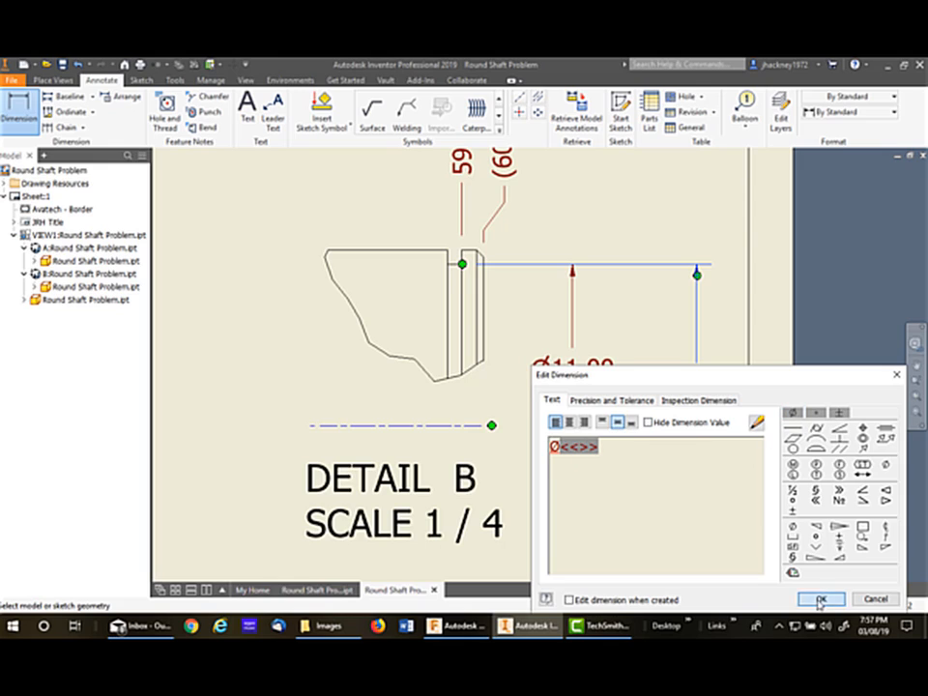
left_click(820, 600)
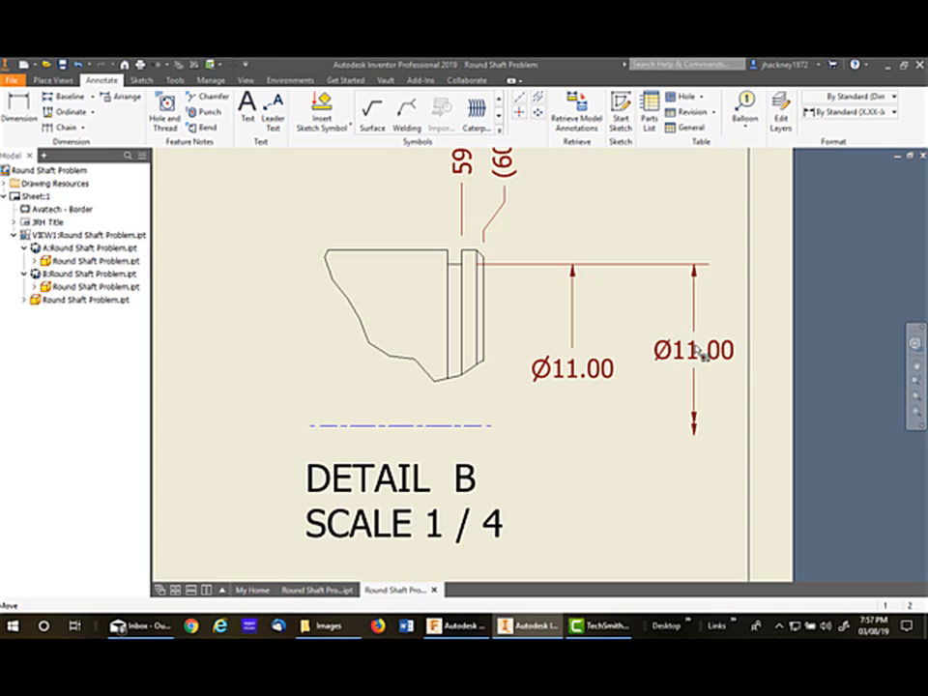
left_click(692, 350)
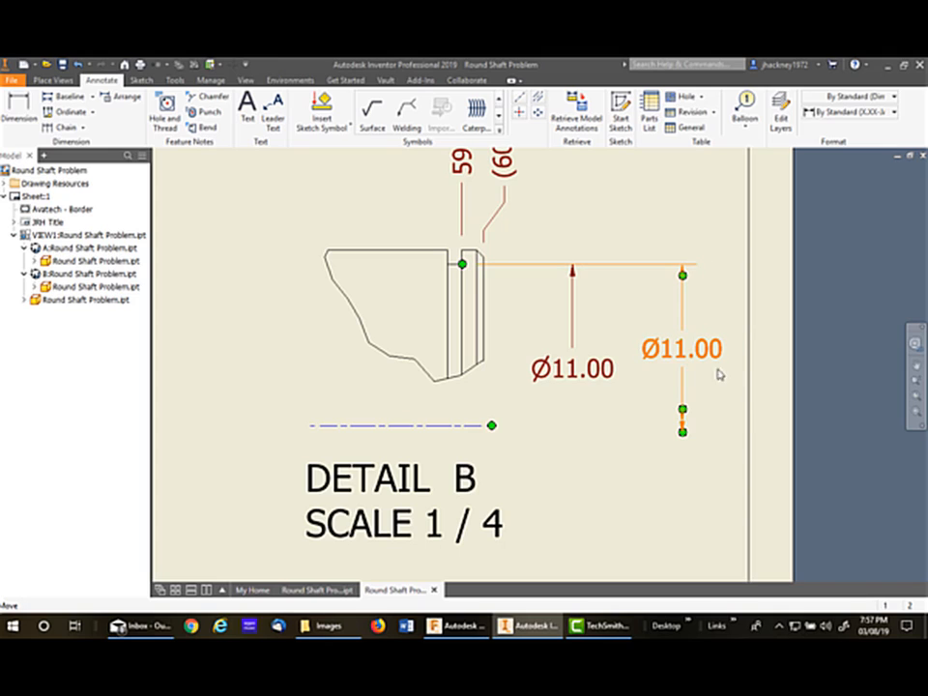
left_click(609, 489)
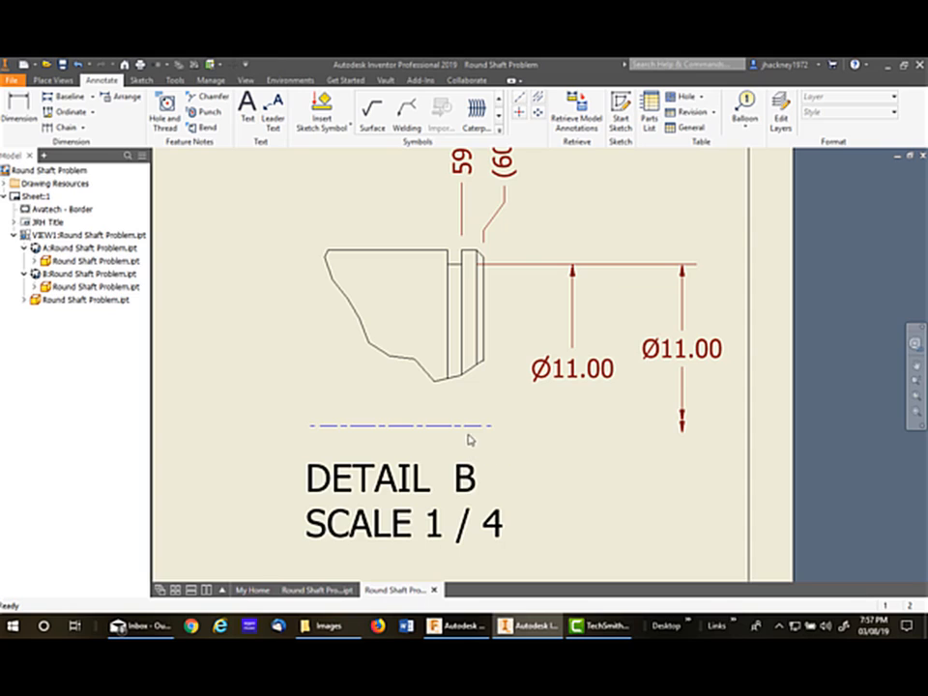
Turn off Visibility of the Detail B centerline, leaving only the two Ø11.00 dimensions
right_click(470, 425)
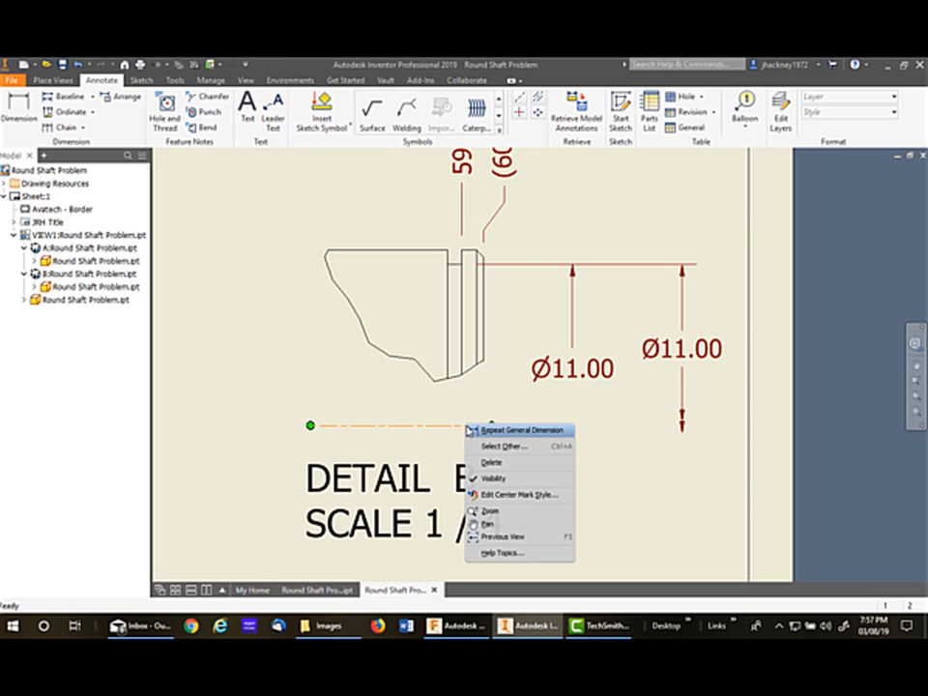
left_click(499, 481)
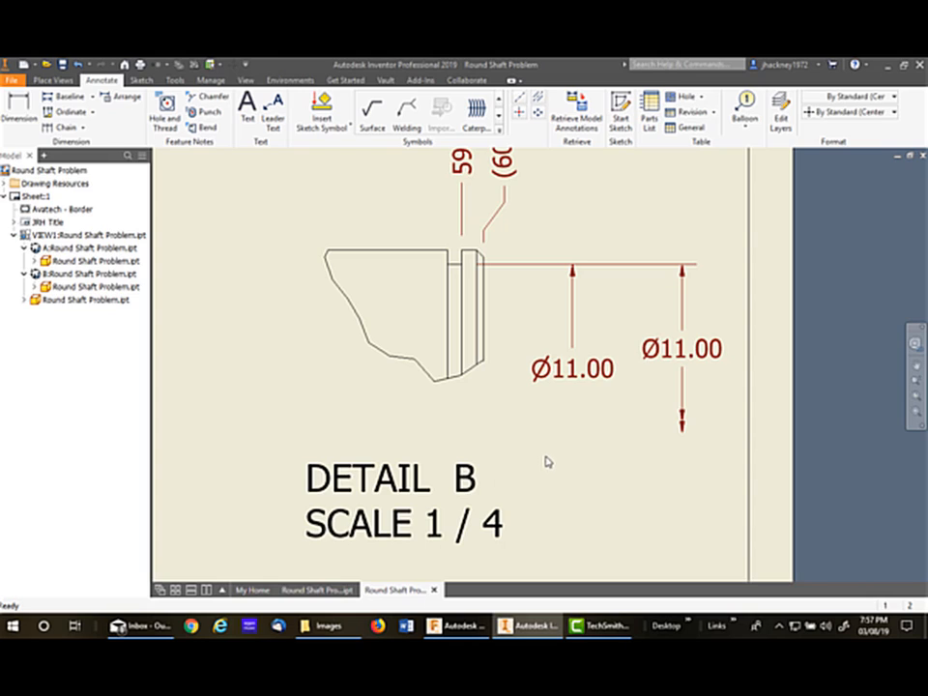
mouse_move(630, 404)
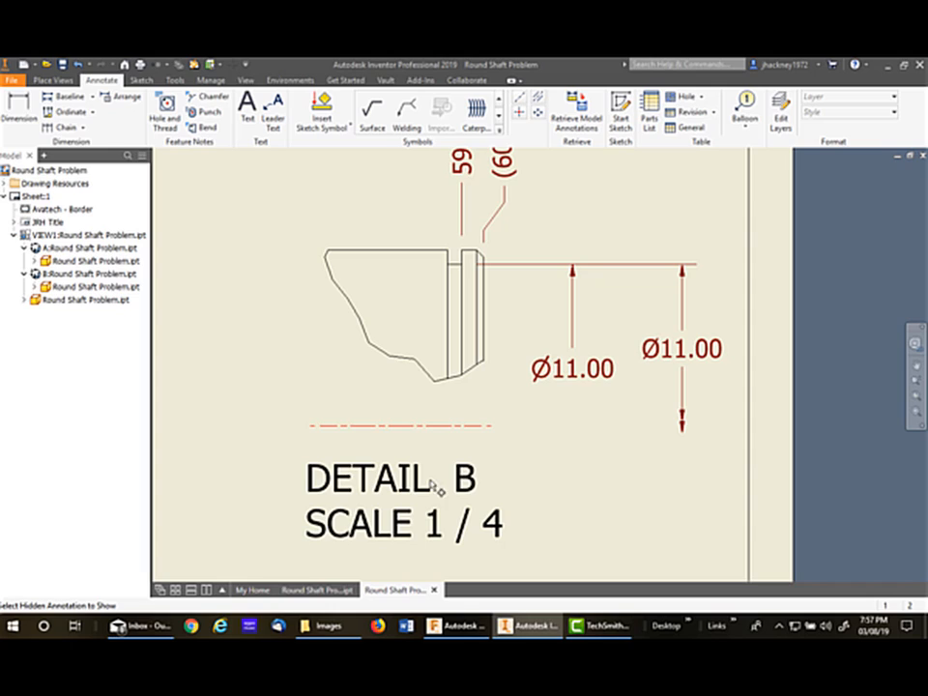
left_click(401, 425)
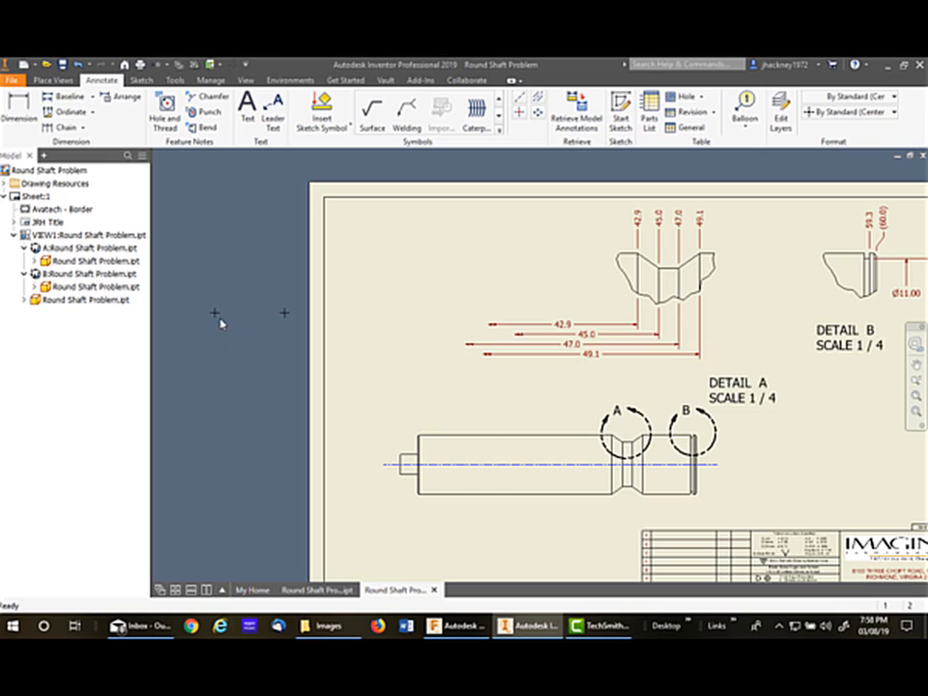
Create Sheet:2 via New Sheet from the drawing's context menu
right_click(214, 313)
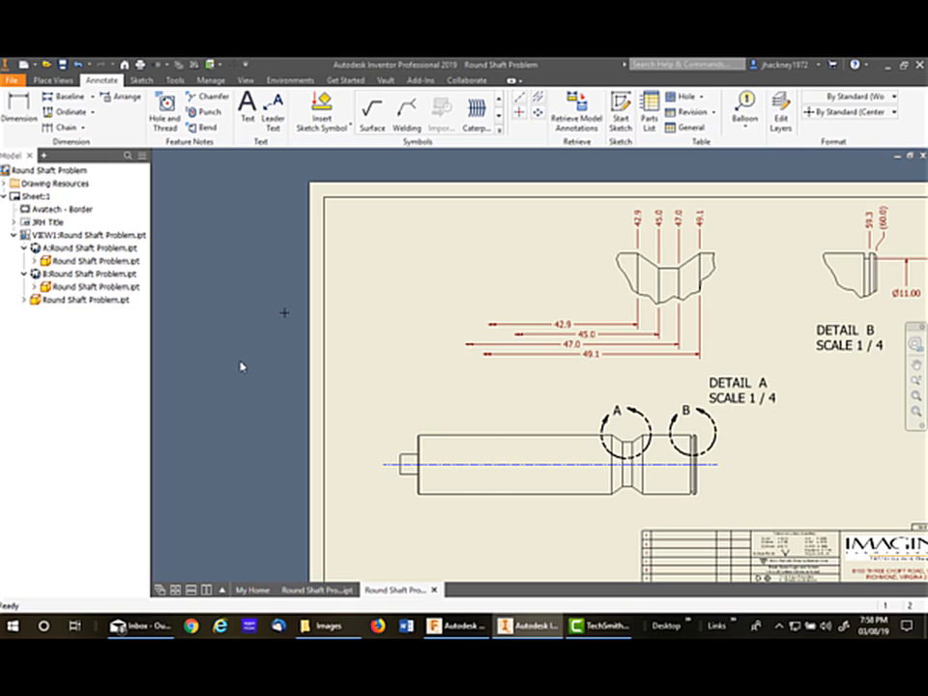
mouse_move(279, 319)
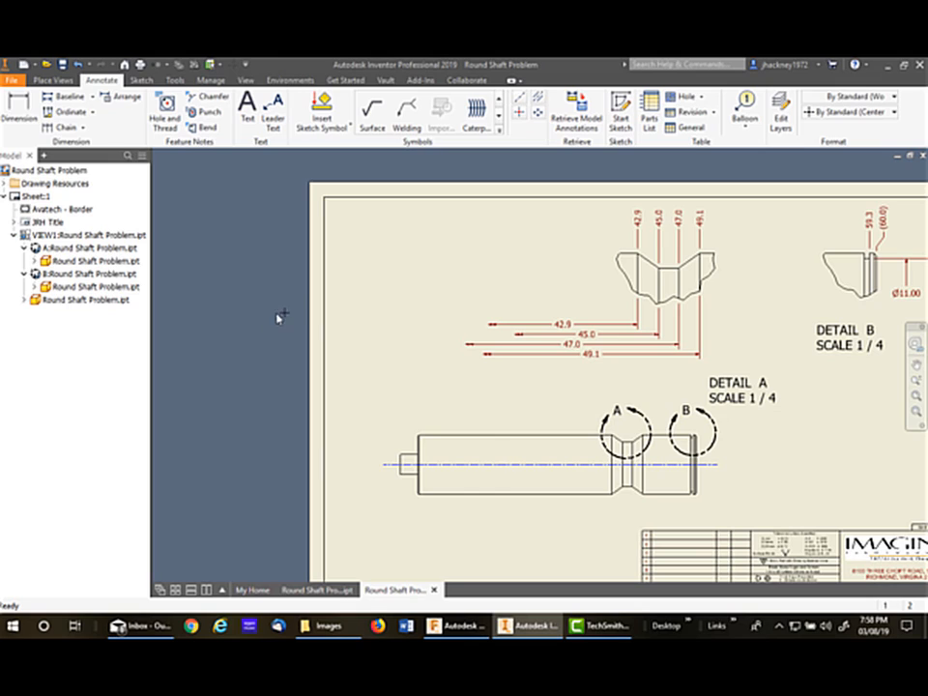
right_click(280, 317)
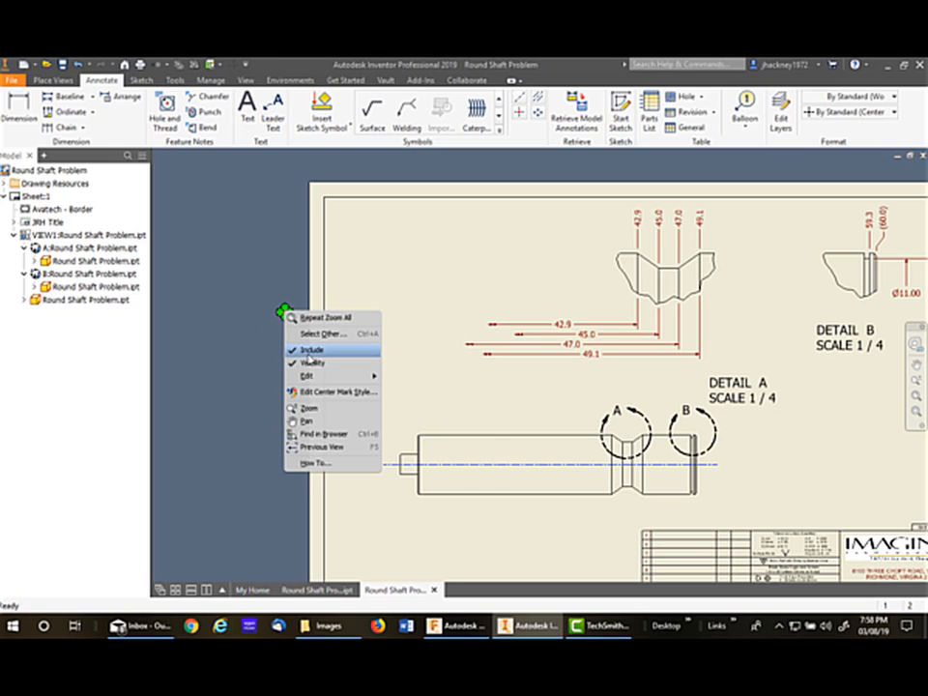
left_click(591, 293)
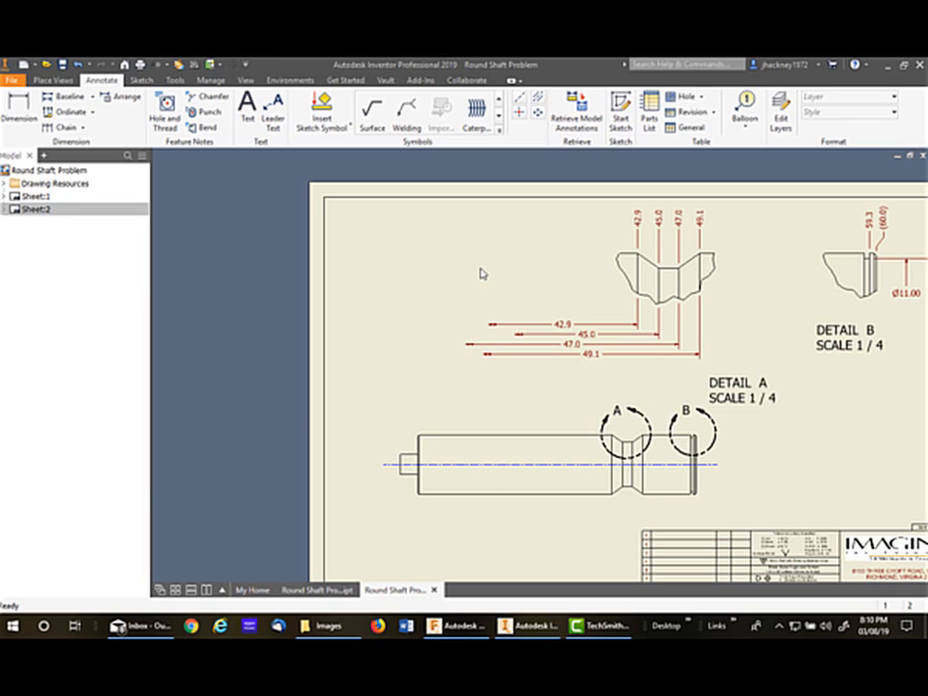
mouse_move(272, 268)
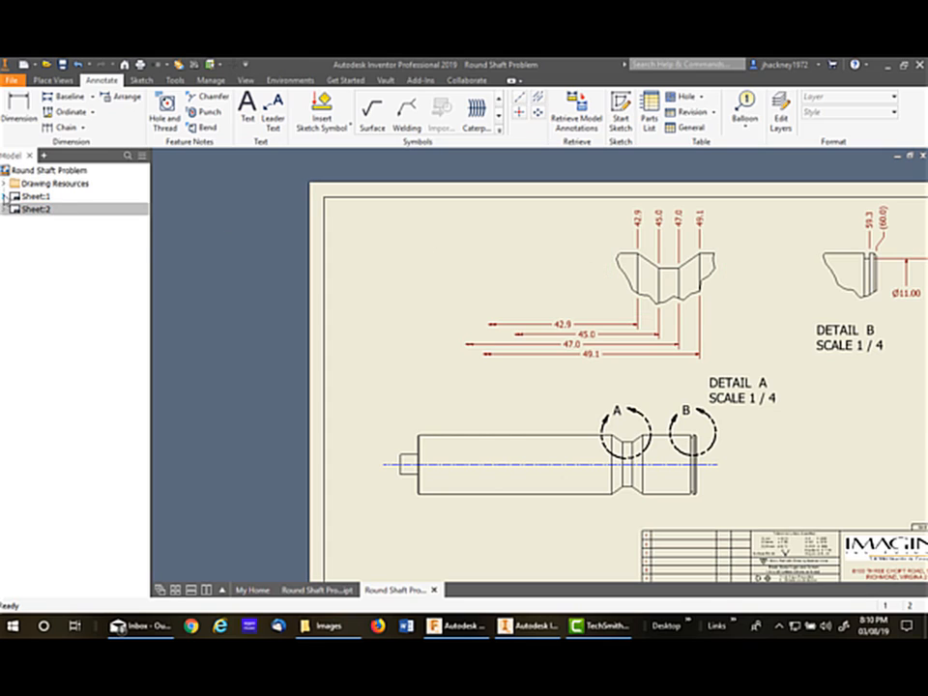
Drag the A:Round Shaft Problem view node from Sheet:1 onto Sheet:2 in the browser
left_click(7, 196)
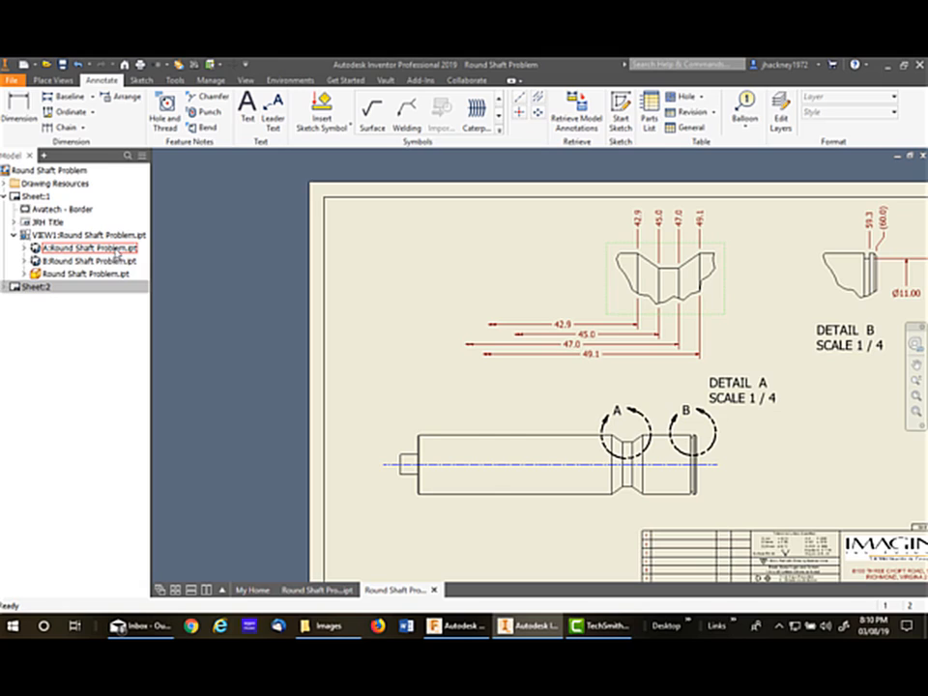
left_click(89, 247)
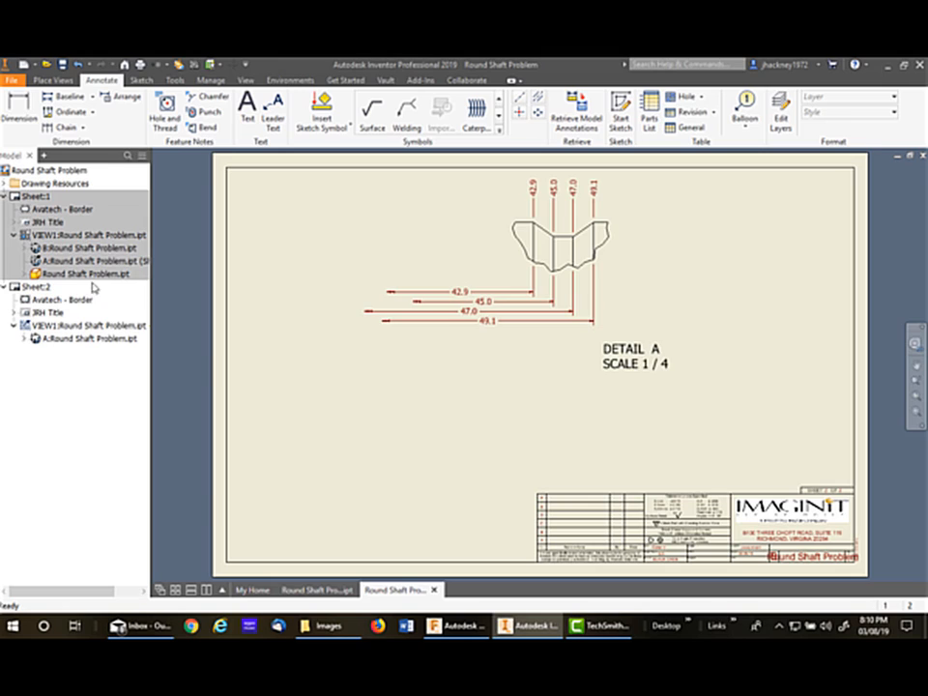
mouse_move(419, 244)
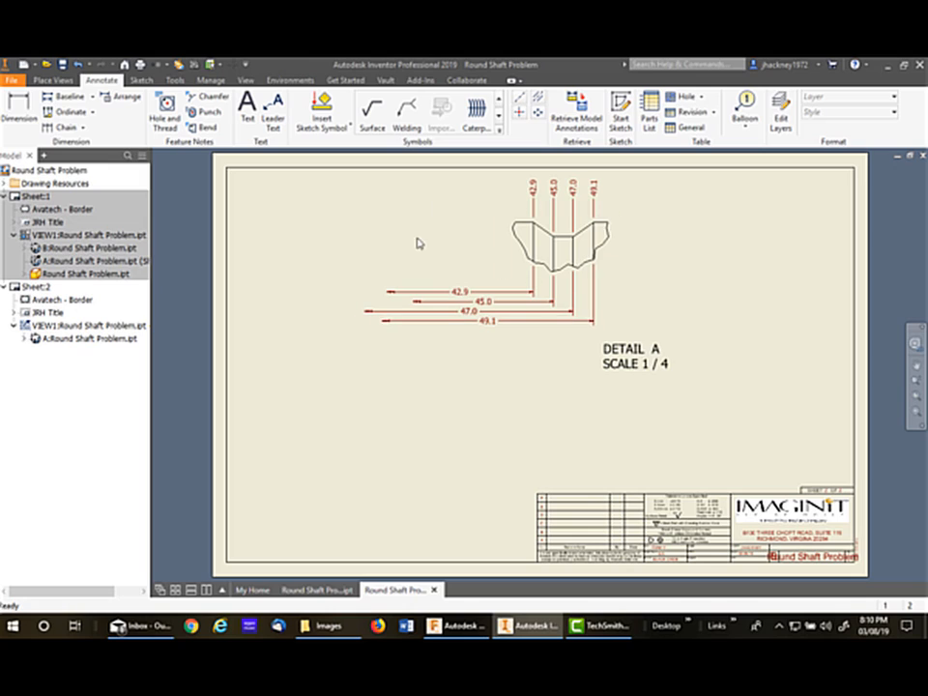
mouse_move(457, 345)
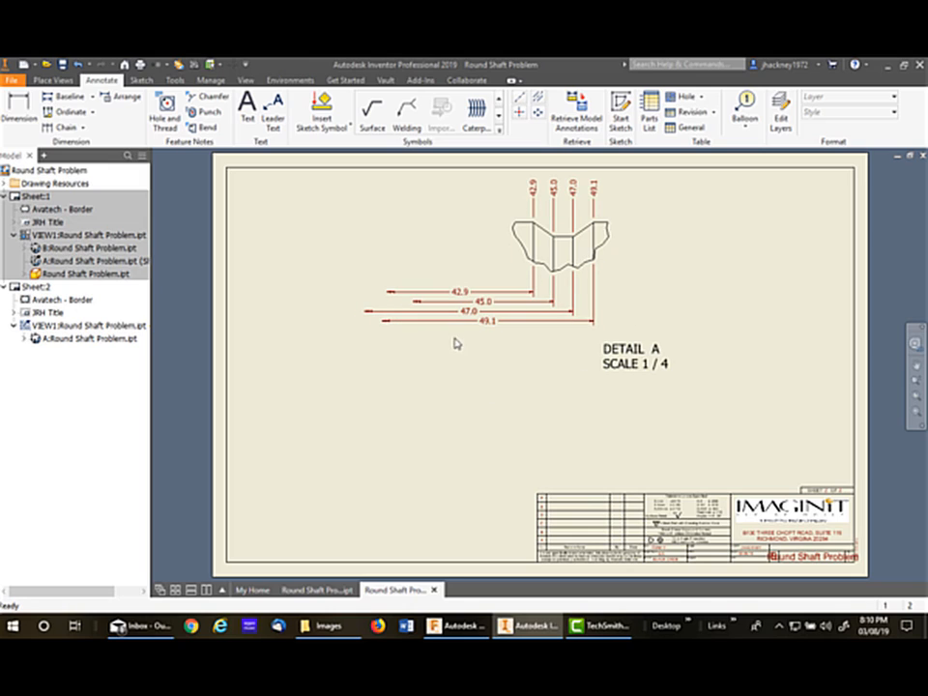
mouse_move(309, 358)
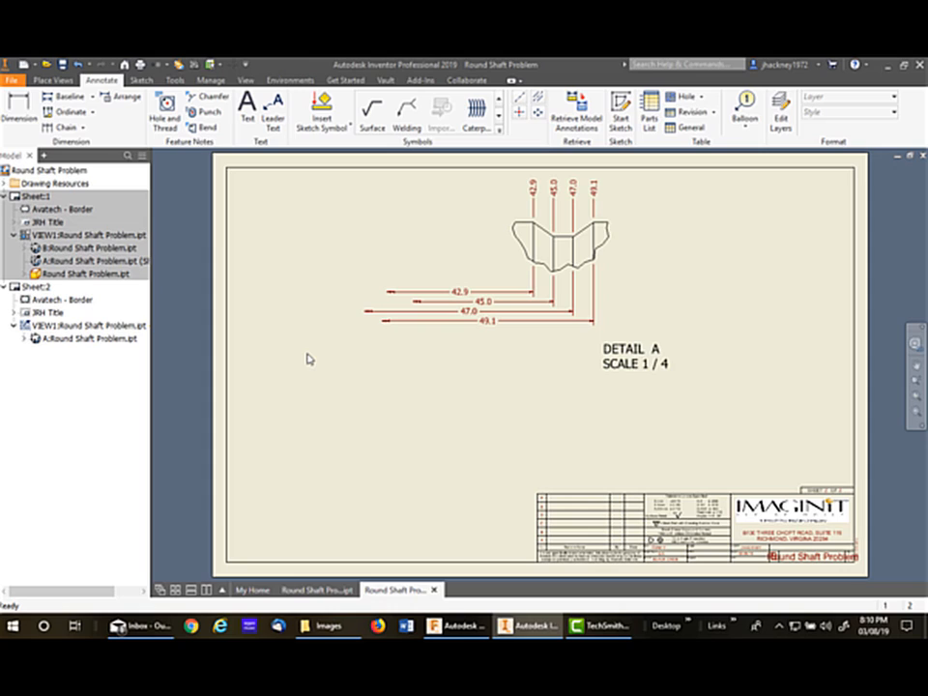
mouse_move(547, 356)
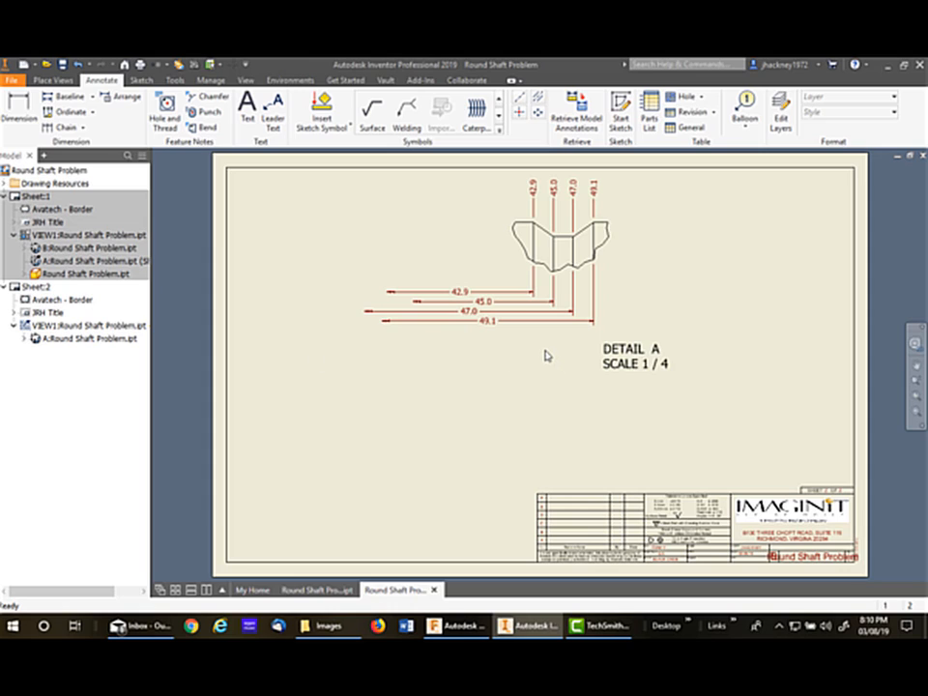
mouse_move(515, 357)
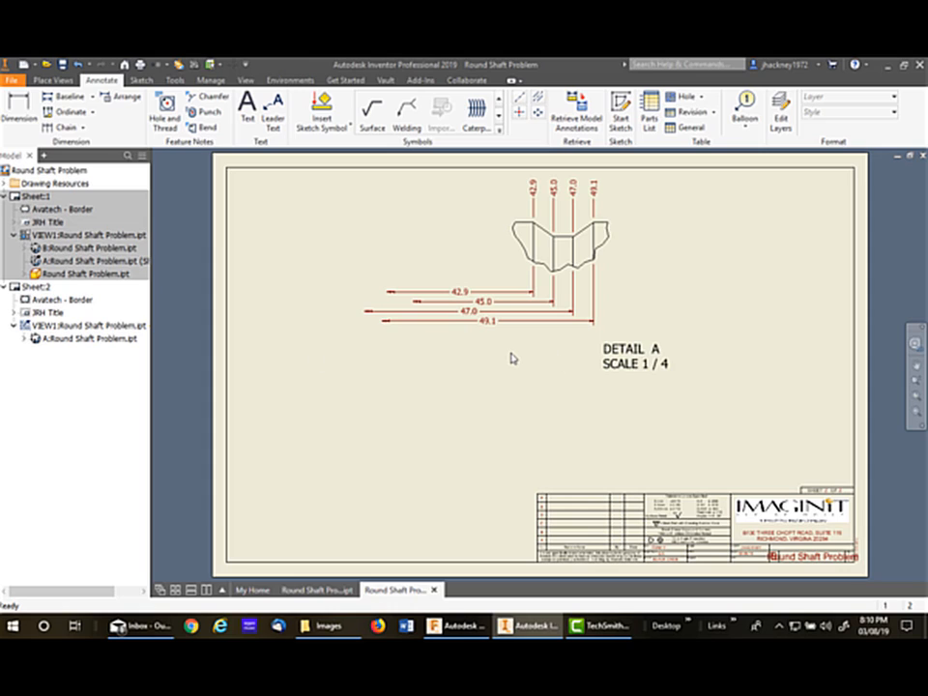